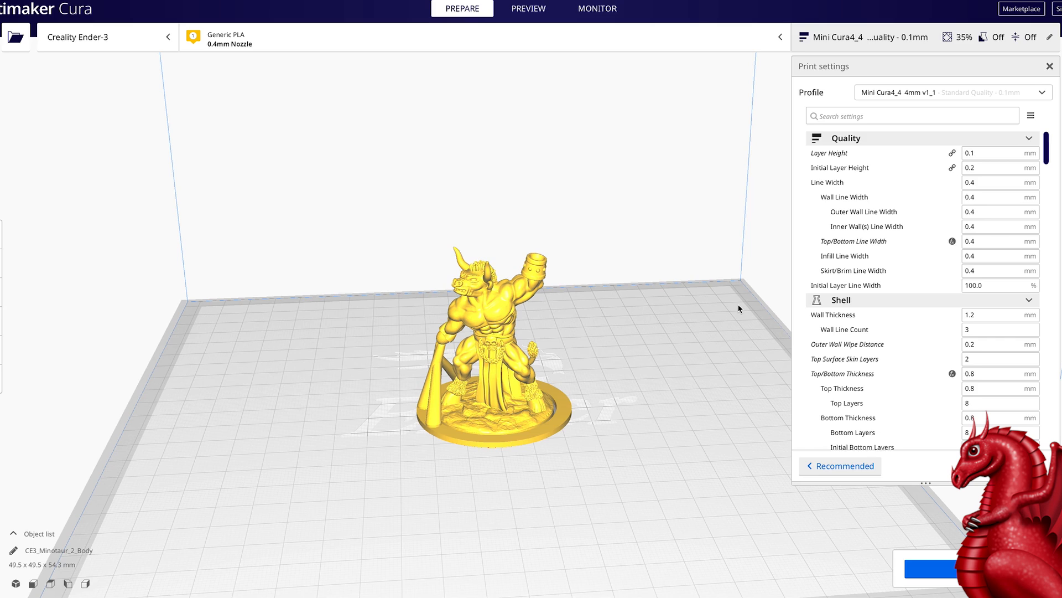
mouse_move(42, 61)
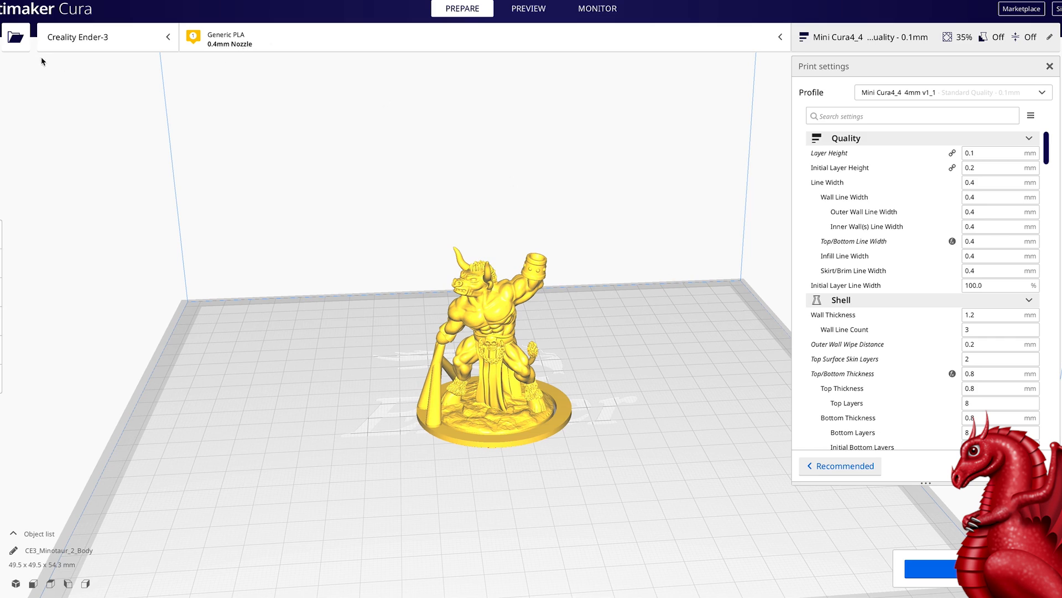
mouse_move(97, 74)
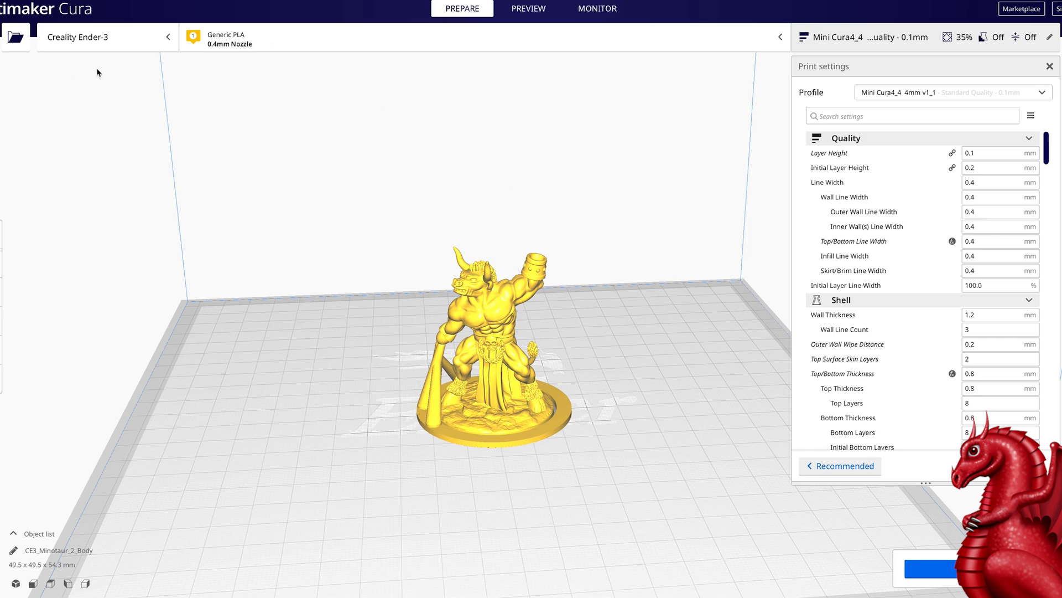
mouse_move(105, 44)
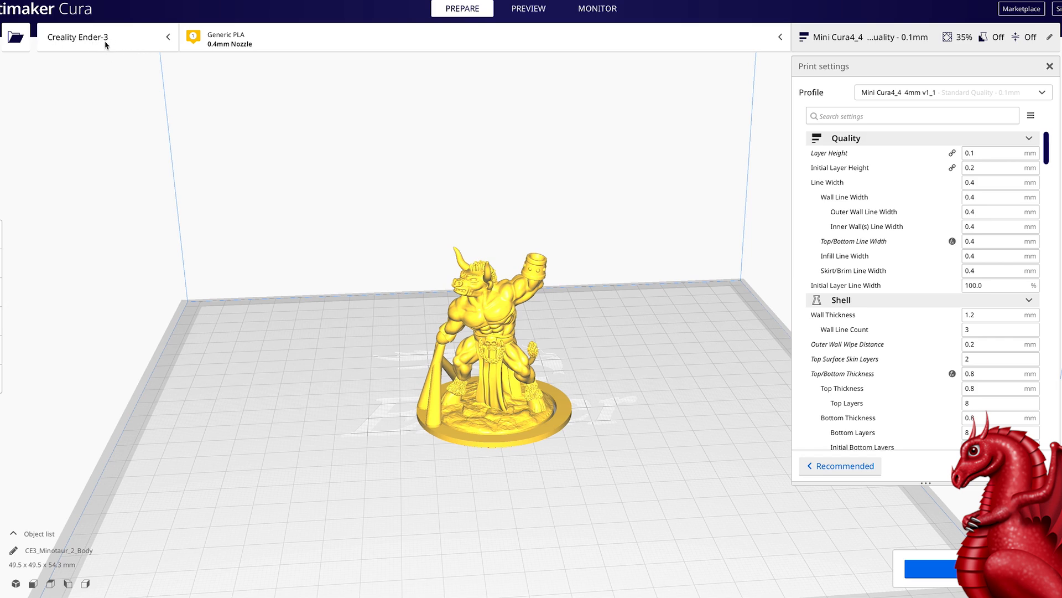
Step: Show the list of installed printers from the Creality Ender-3 selector
click(102, 37)
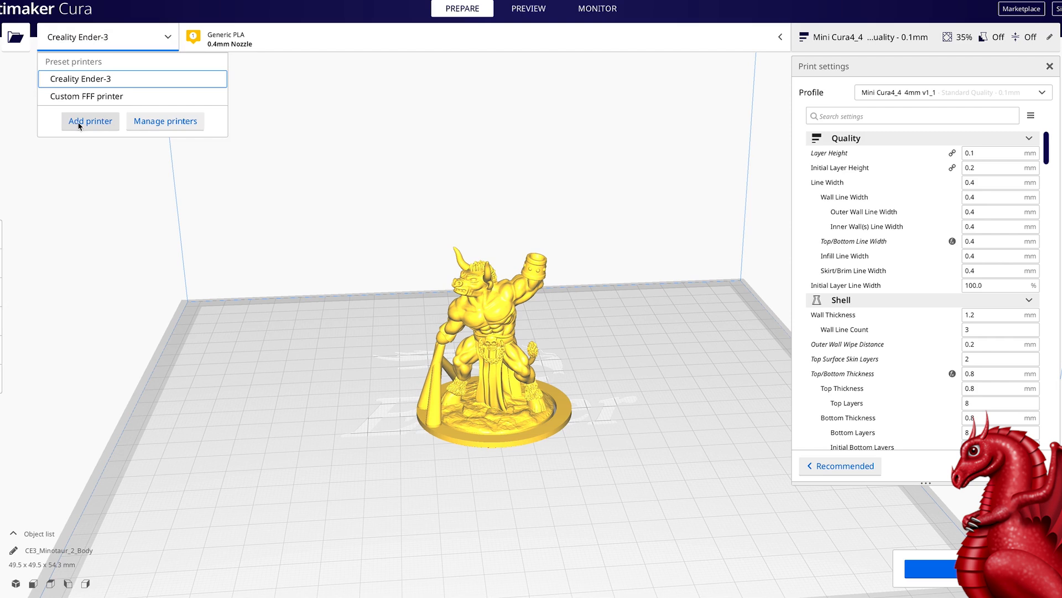
Step: Add a non-networked printer, choosing Creality Ender-5 under Creality3D
click(90, 121)
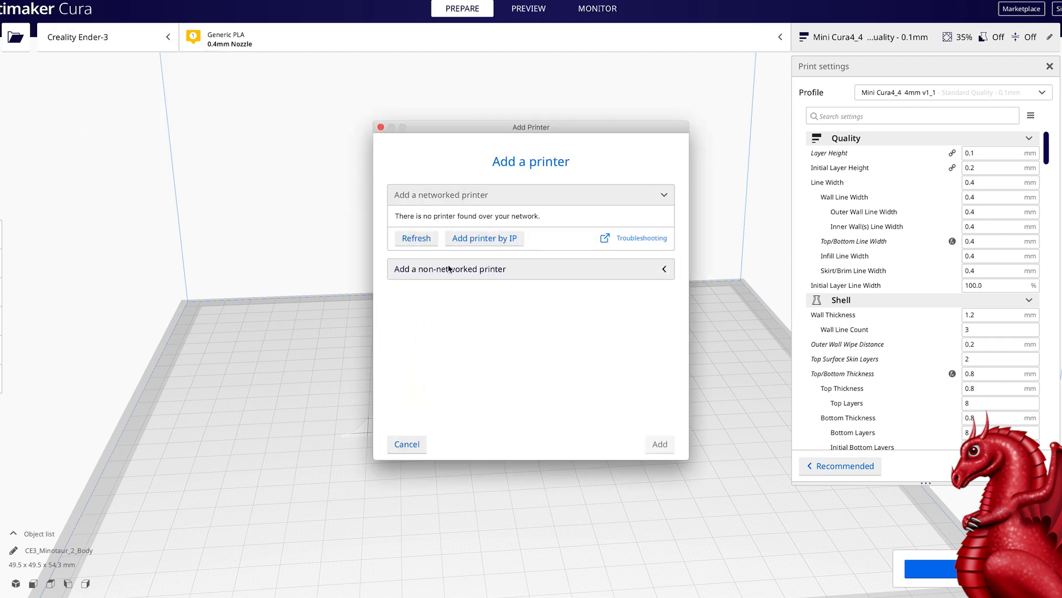
click(530, 268)
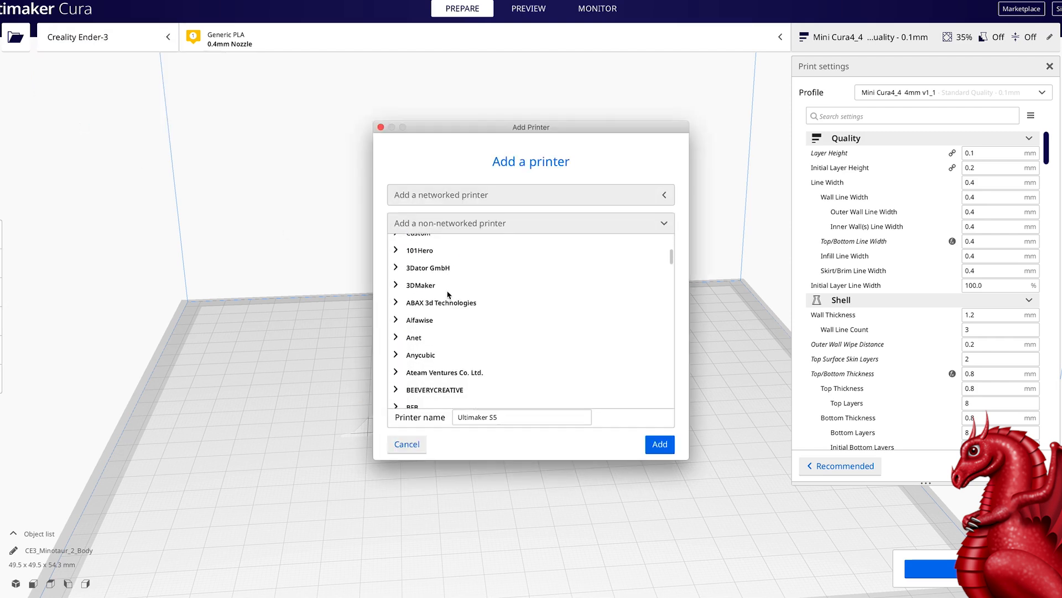
scroll(down, 3)
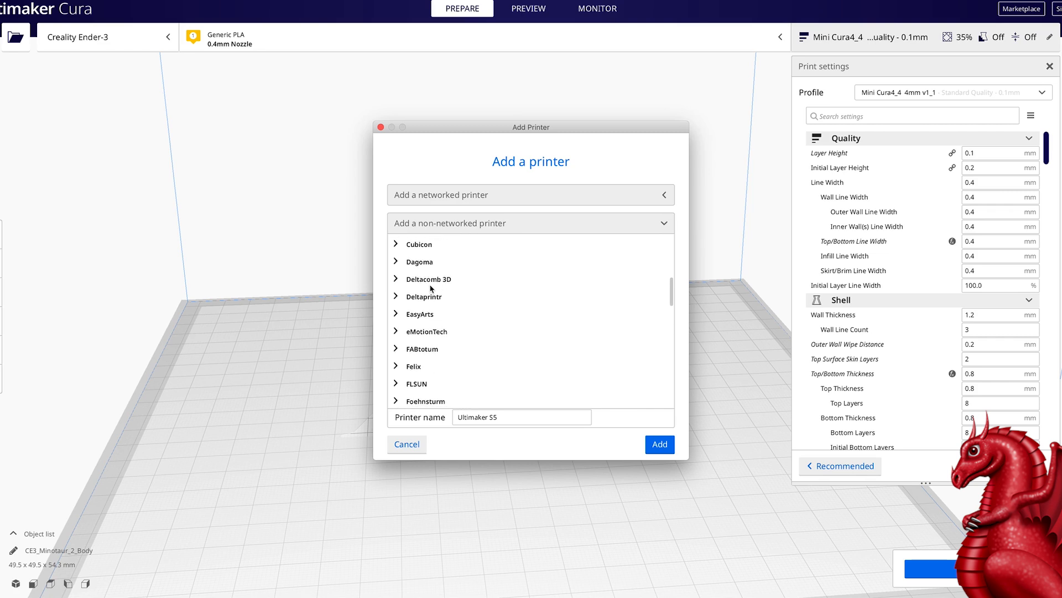
scroll(up, 3)
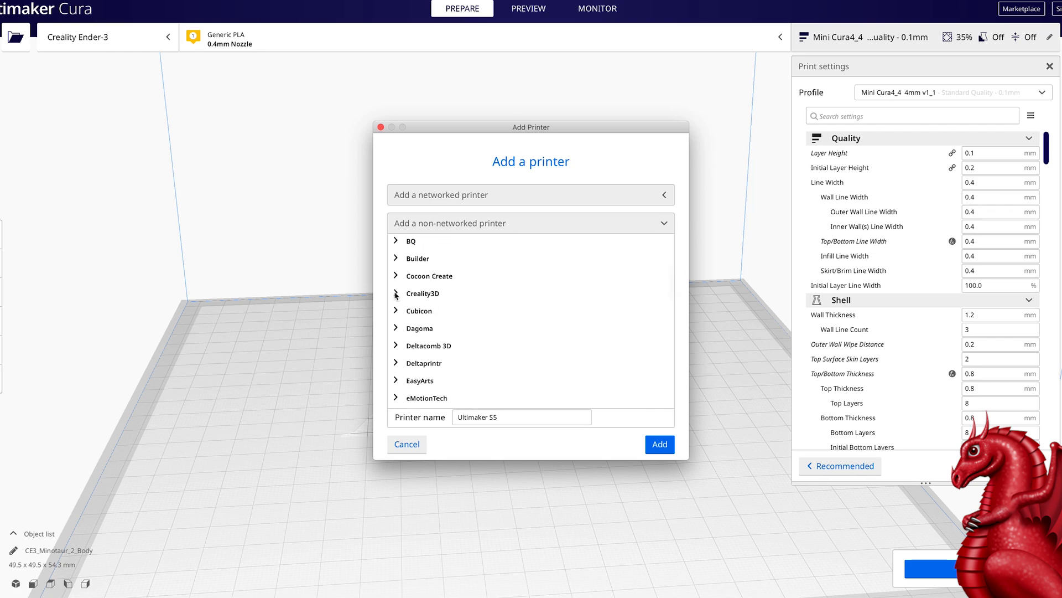
click(422, 292)
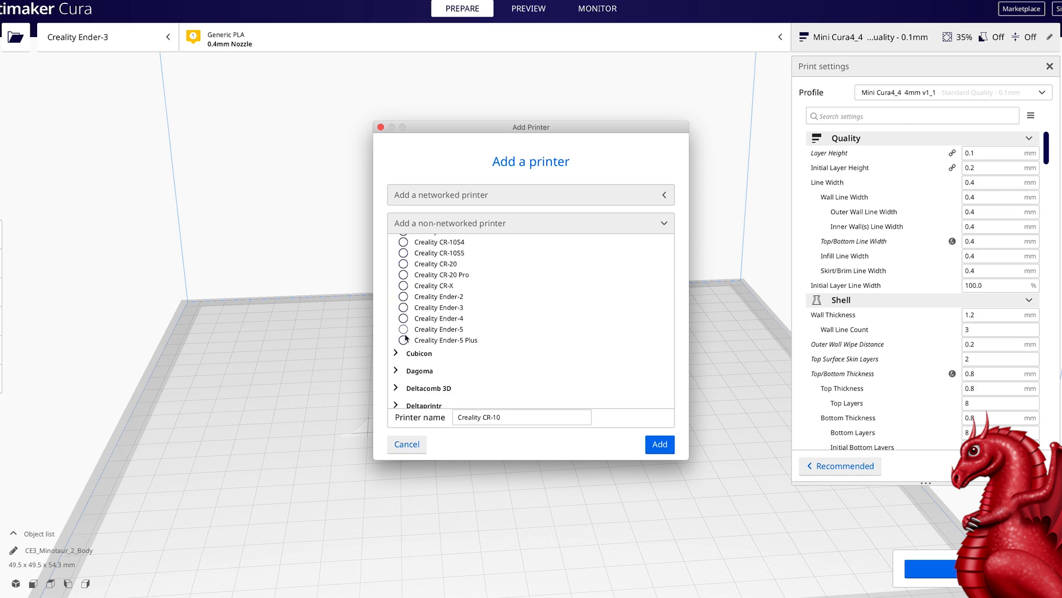
click(404, 329)
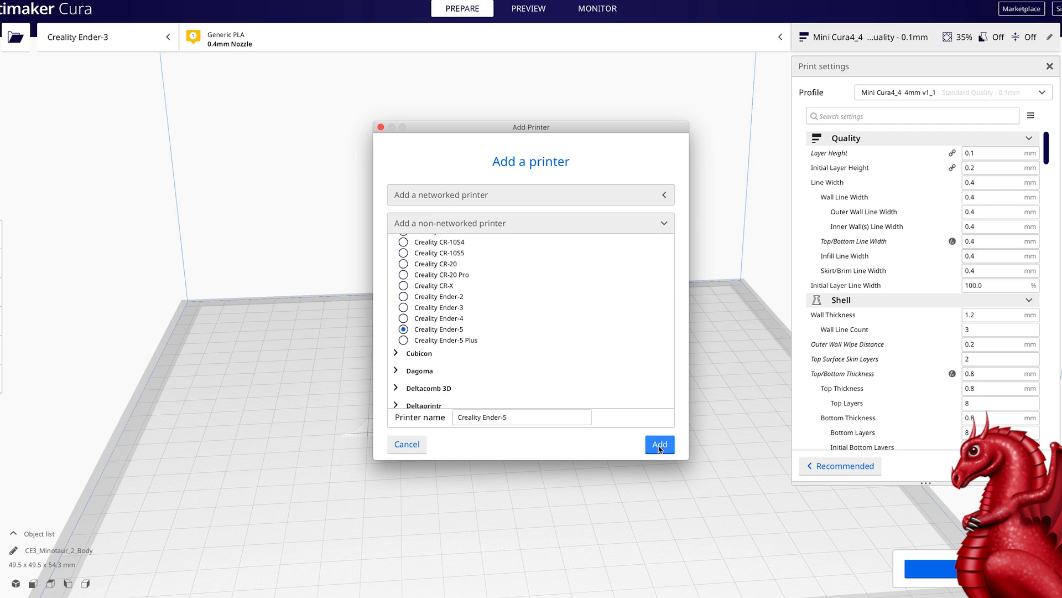
Step: Add the Ender-5 with 235 x 235 mm build plate and confirm Extruder 1's 1.75 mm filament diameter
click(657, 444)
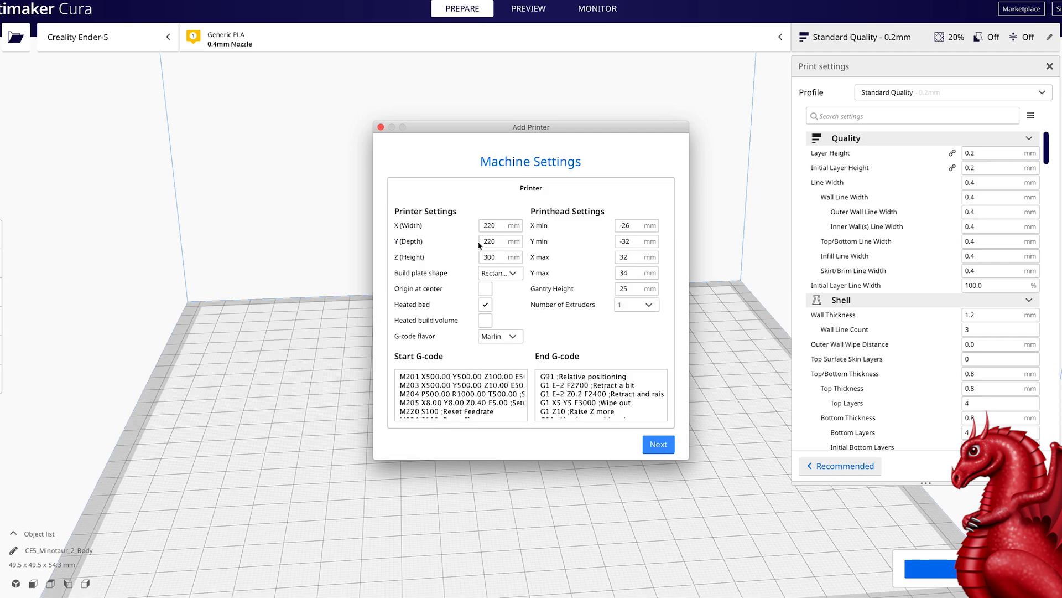
click(498, 225)
text(235)
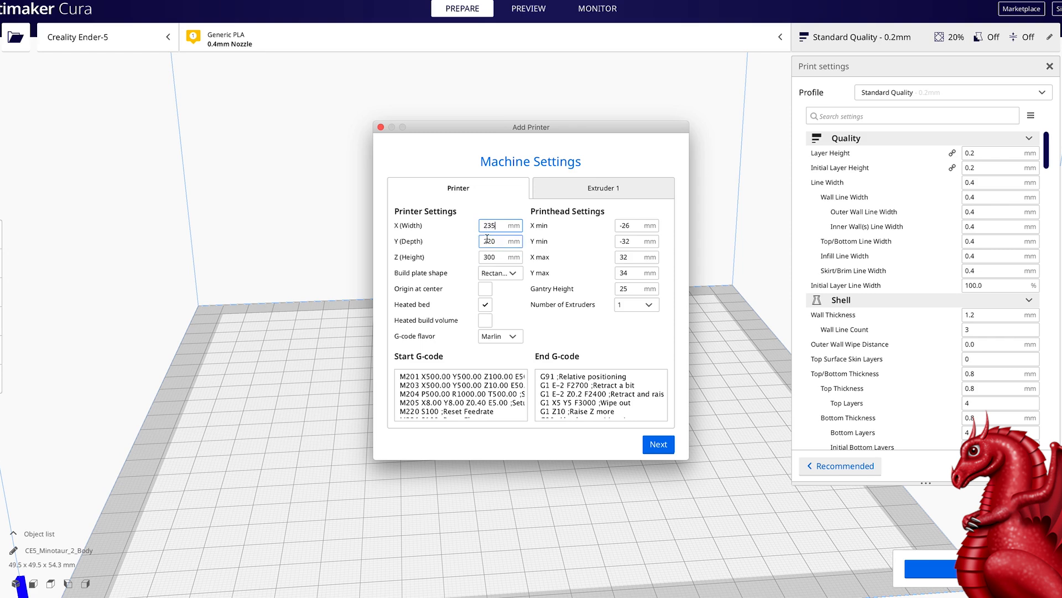
click(497, 240)
text(235)
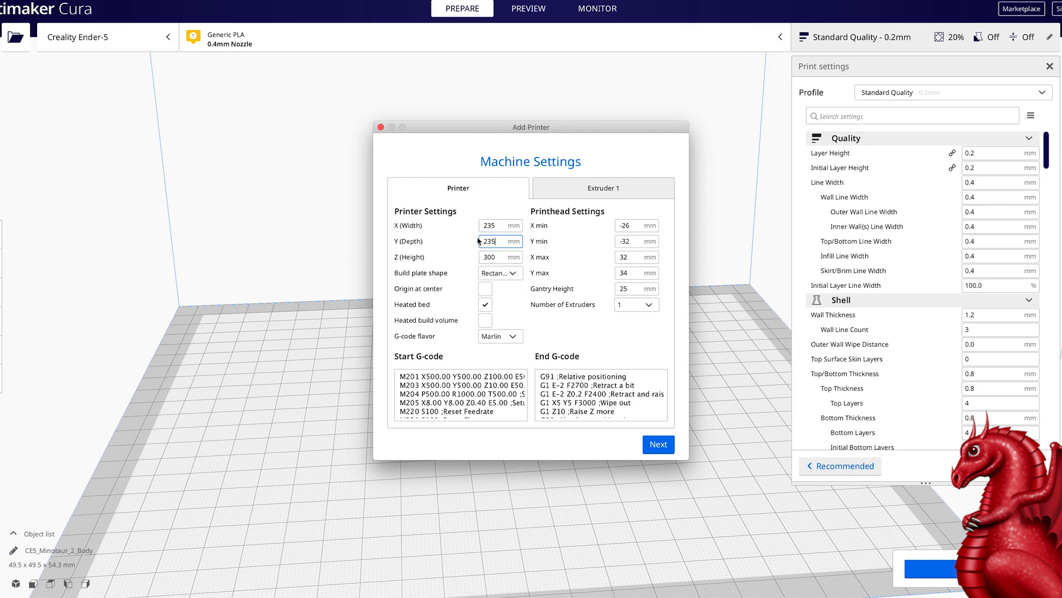
mouse_move(495, 241)
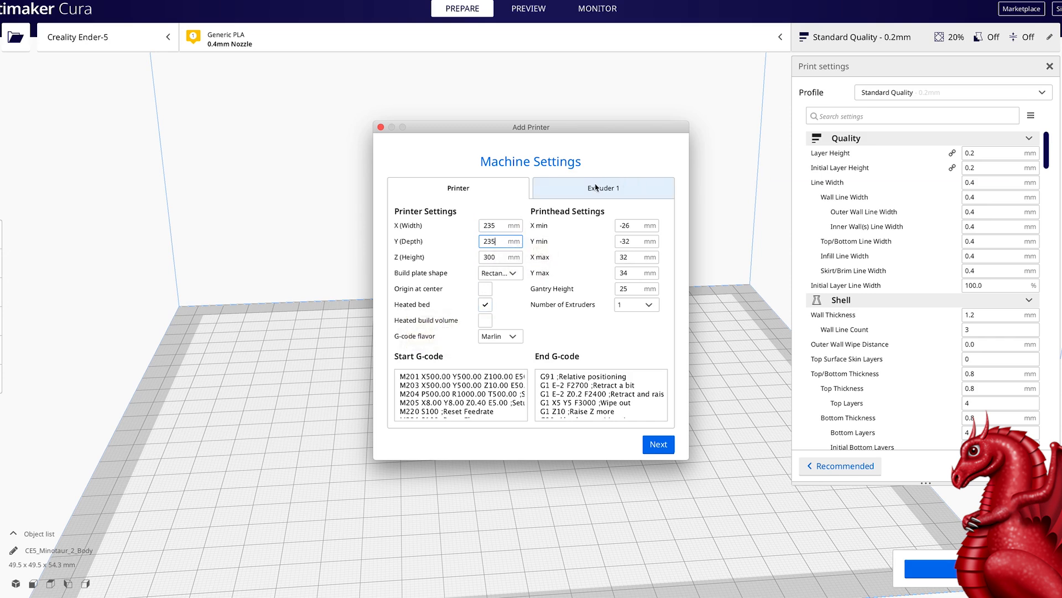
click(602, 188)
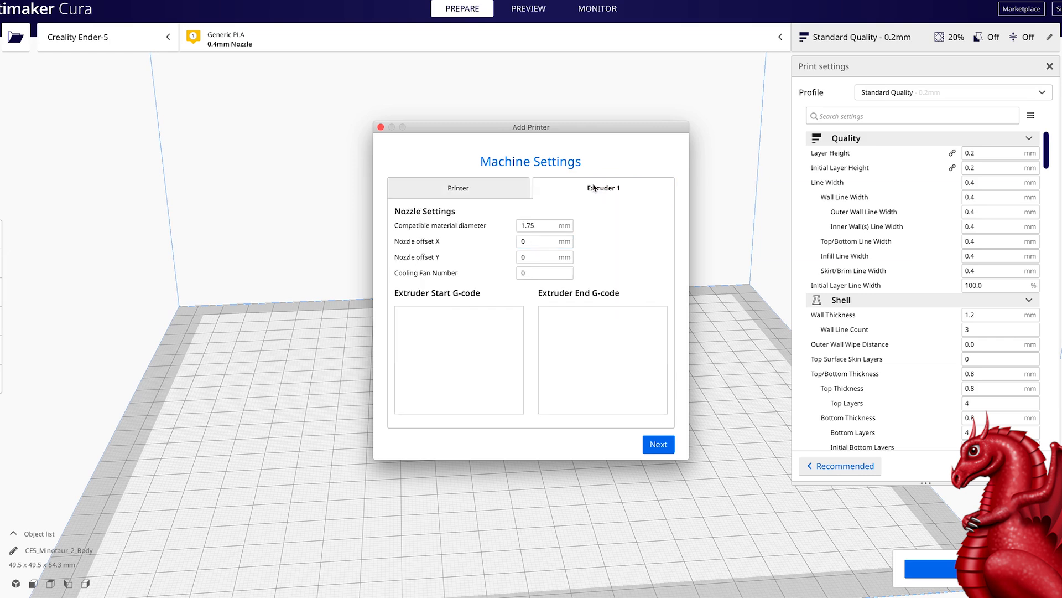
click(544, 225)
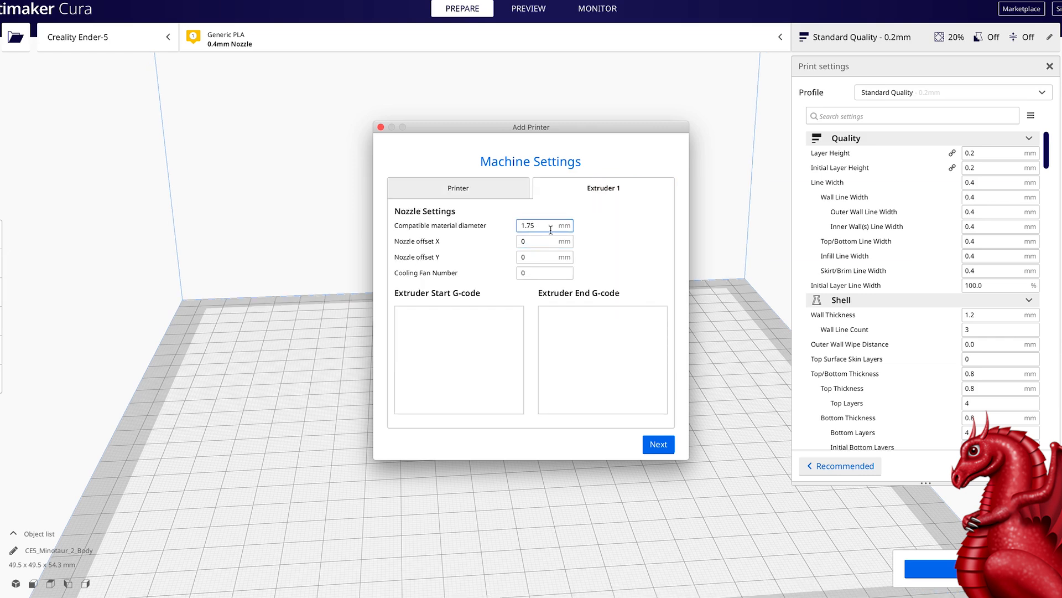
mouse_move(544, 226)
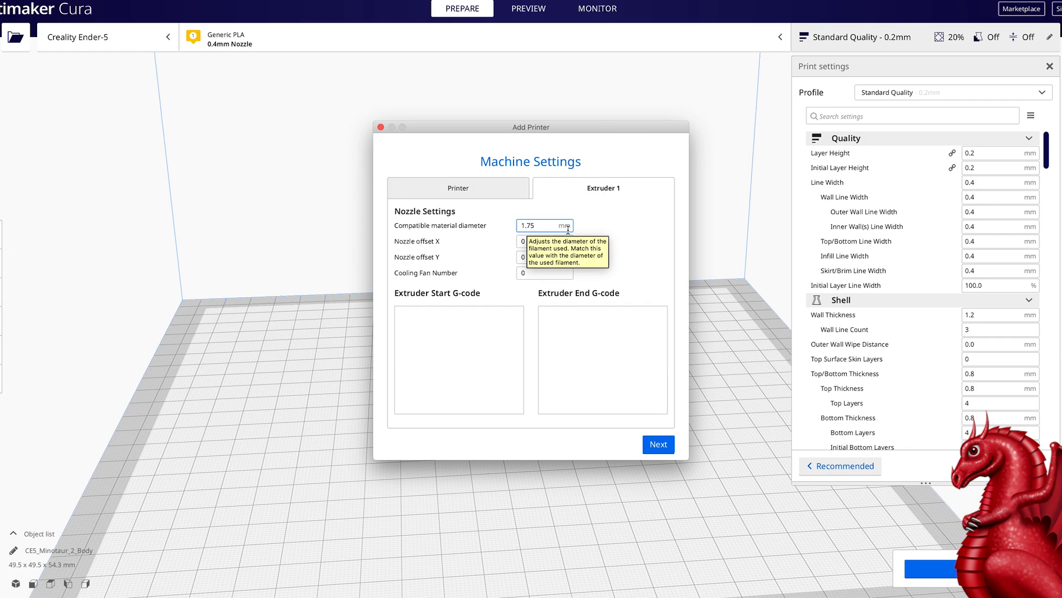
mouse_move(580, 232)
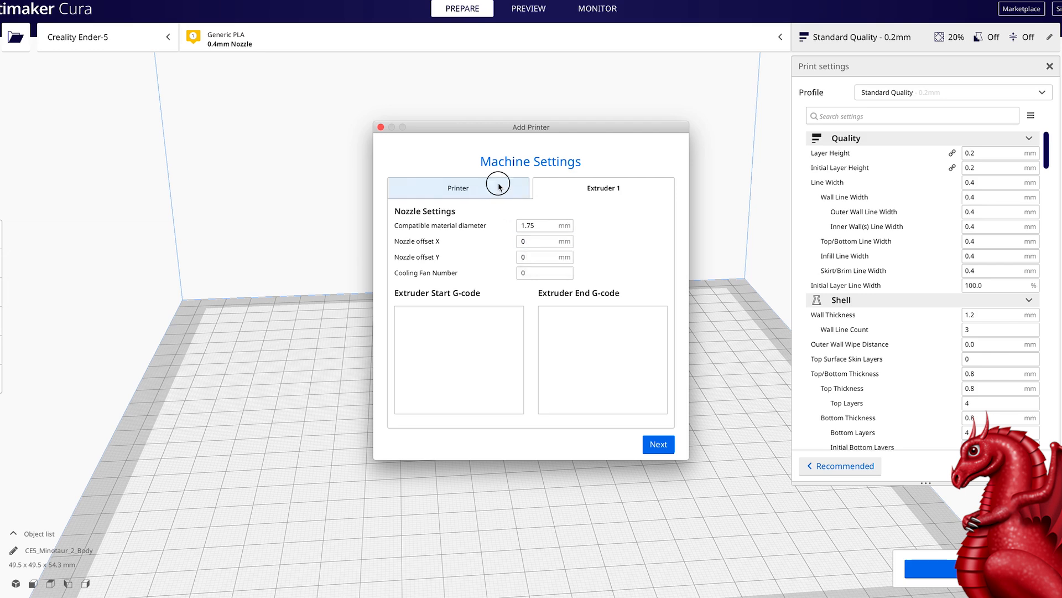
Step: Finish the Ender-5 setup and reach Manage Profiles in Preferences
click(656, 444)
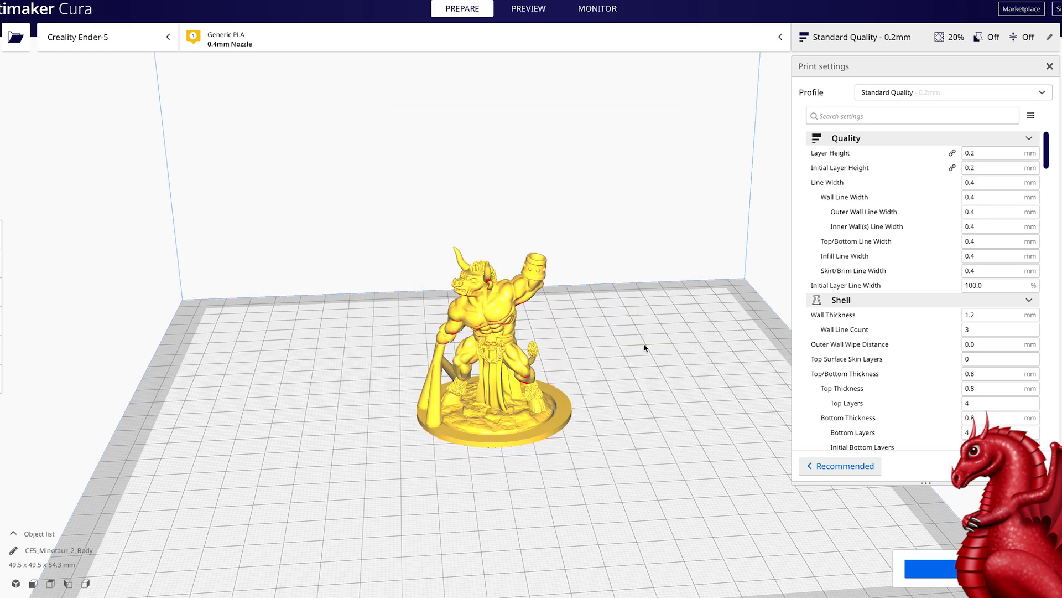
click(105, 36)
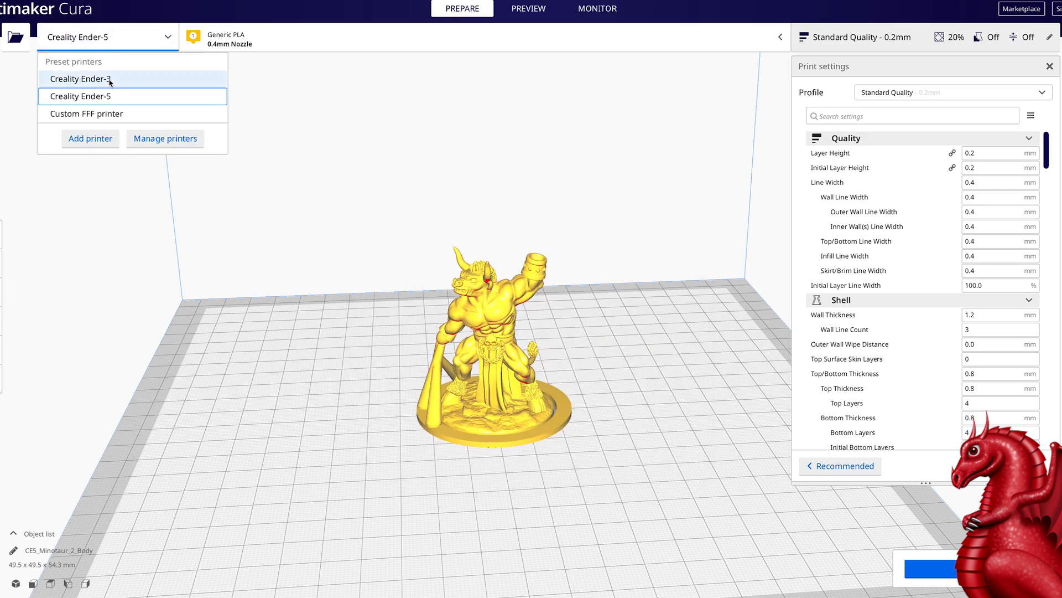
mouse_move(107, 113)
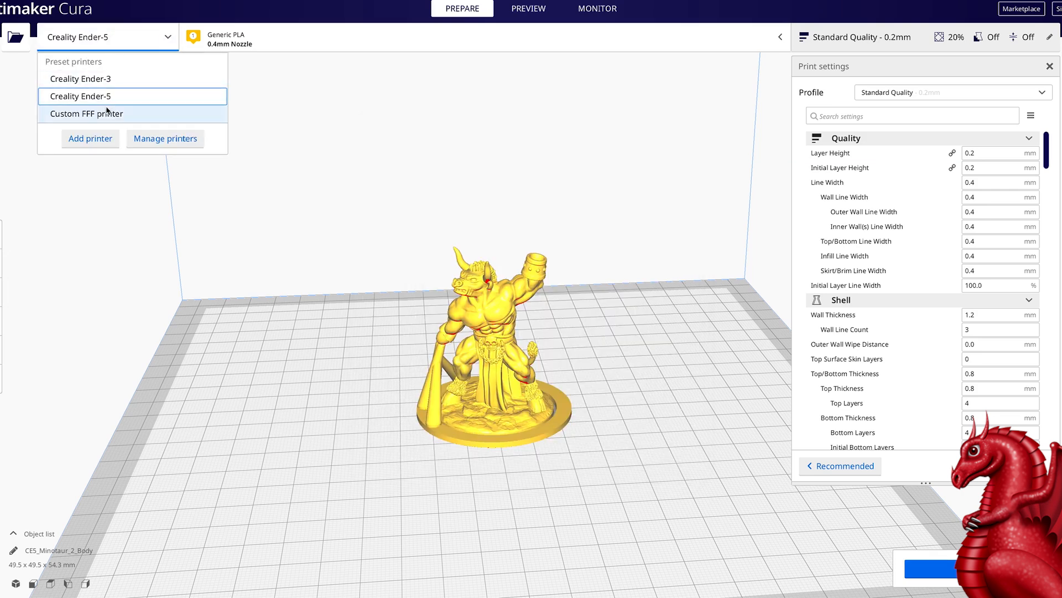
mouse_move(99, 119)
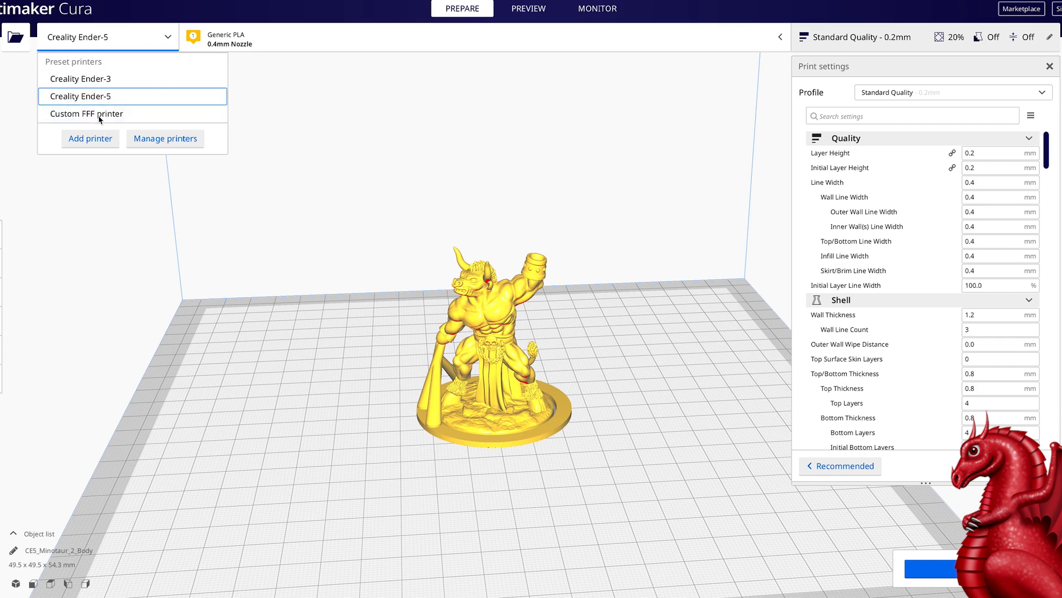
mouse_move(317, 126)
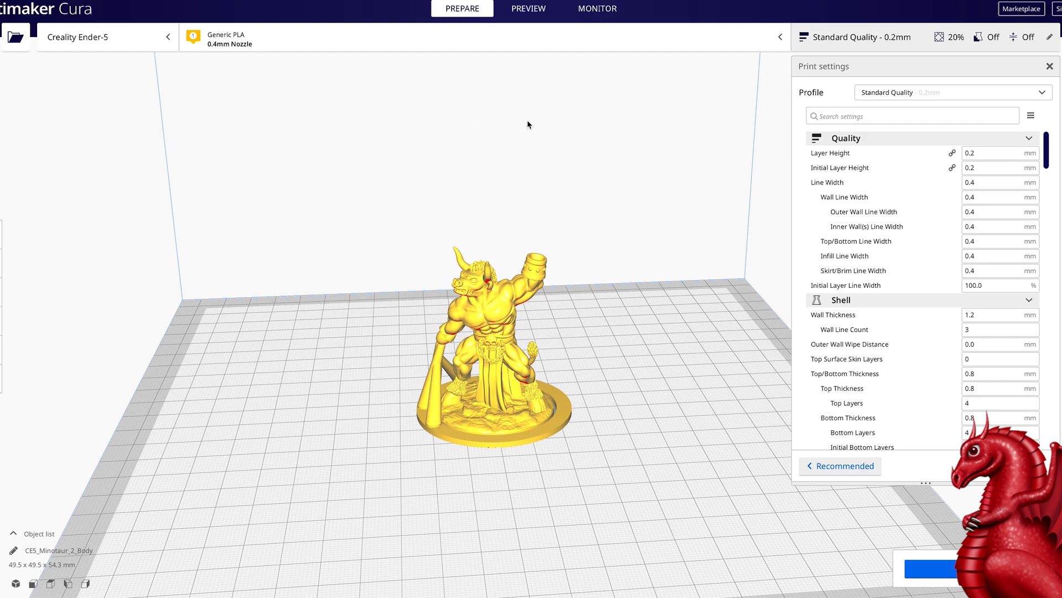
mouse_move(703, 97)
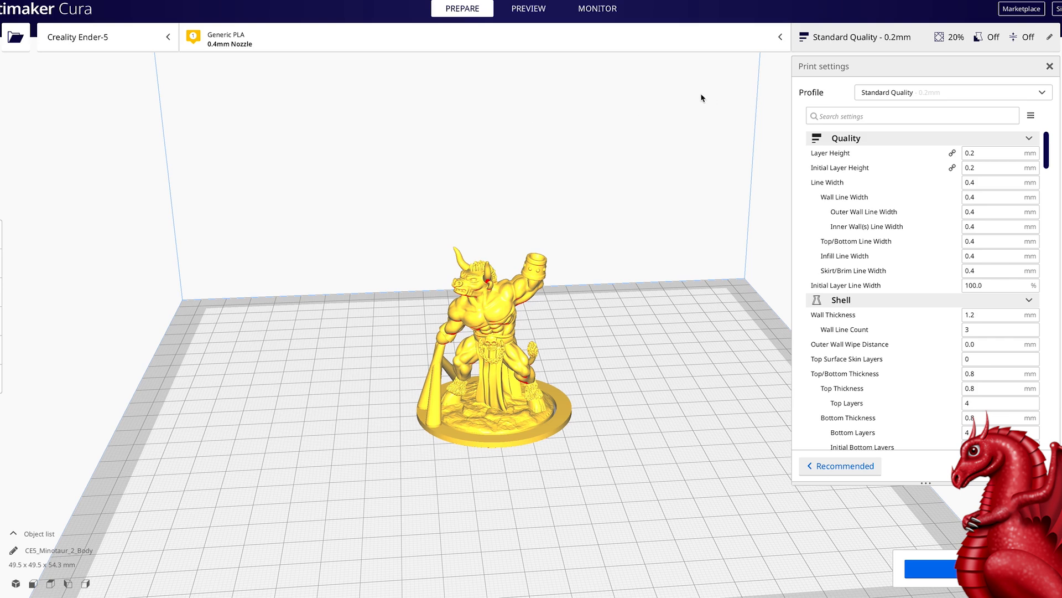
mouse_move(710, 95)
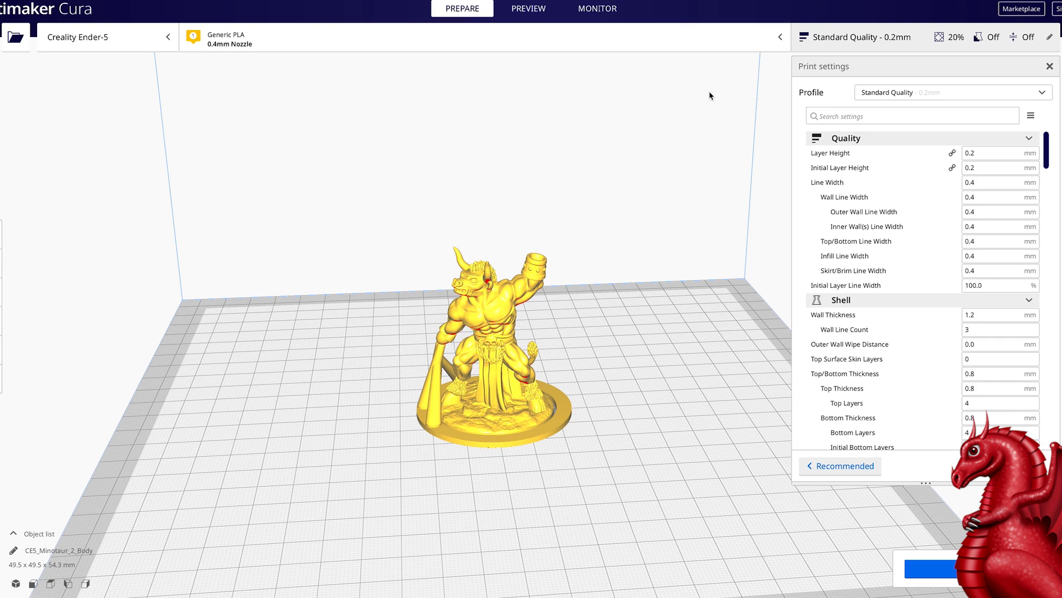
mouse_move(737, 86)
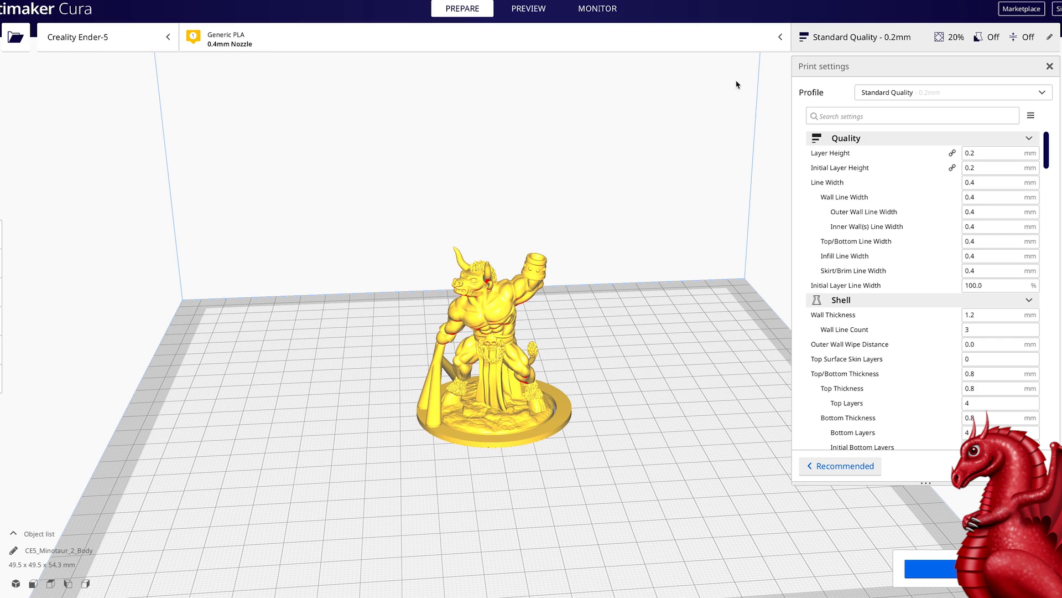
mouse_move(802, 97)
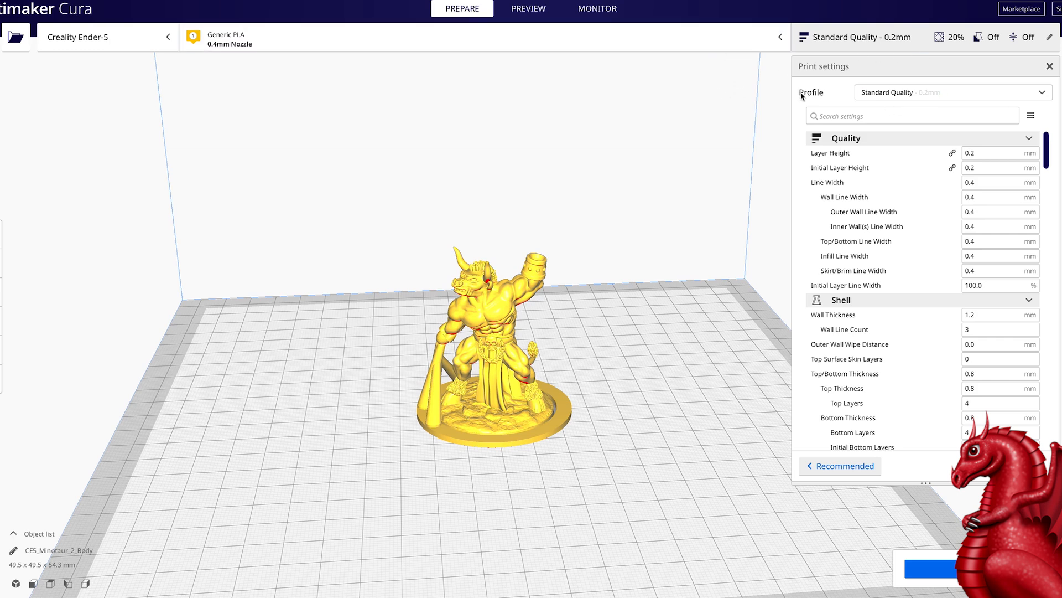
click(952, 92)
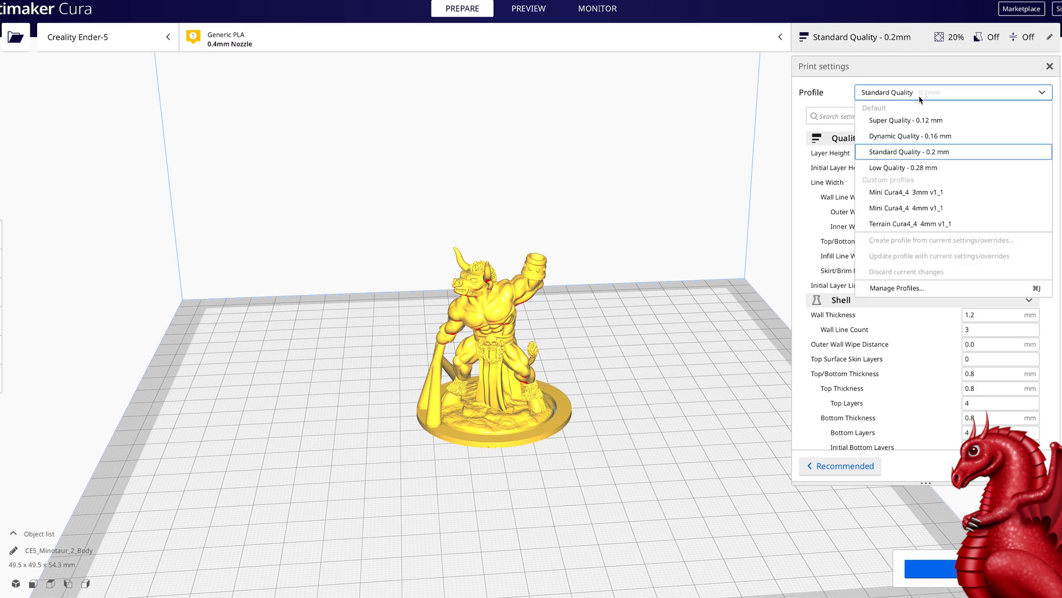
click(896, 287)
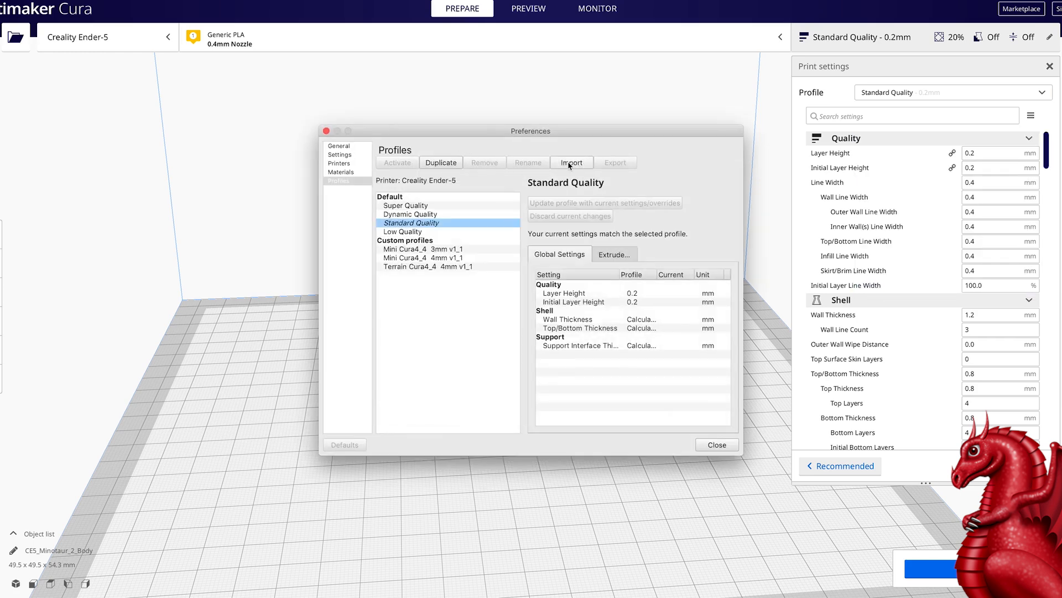
Step: Import FDG_Cura4_4 Mini3mmNozzle_V1.curaprofile into the Ender-5 custom profiles
click(571, 161)
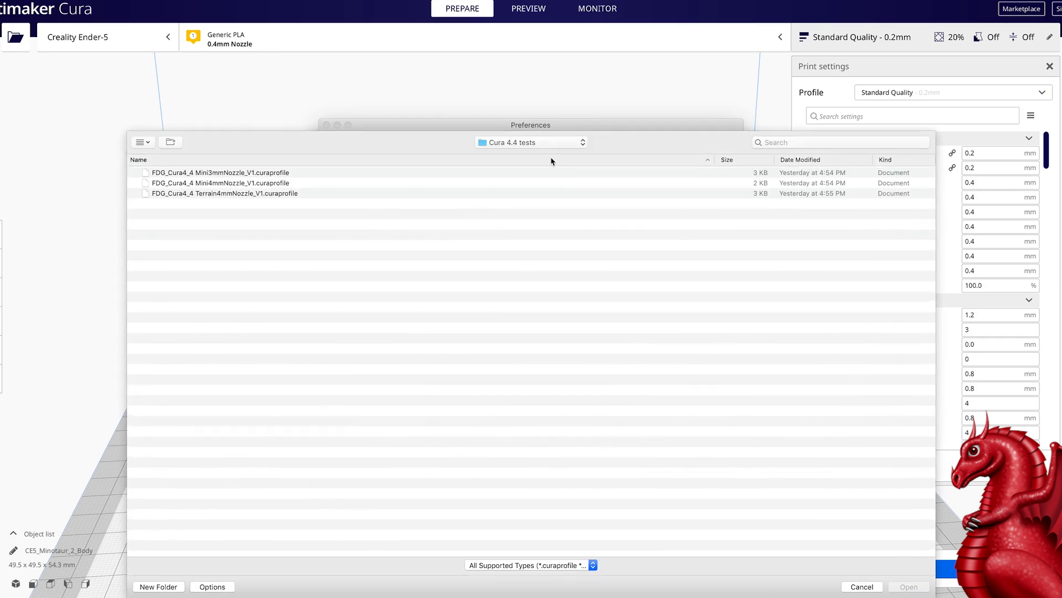
mouse_move(254, 162)
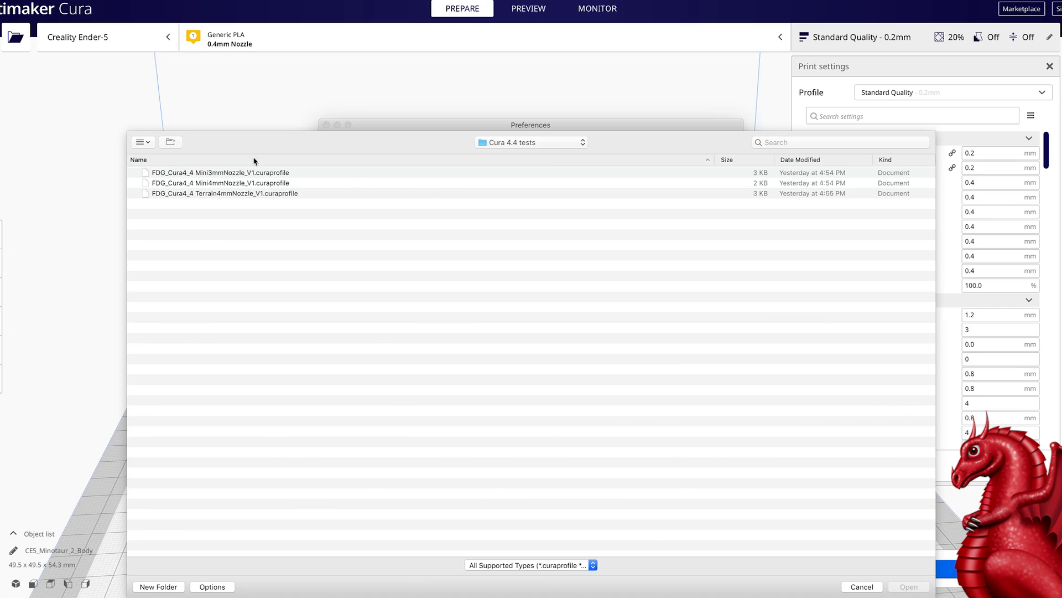
mouse_move(245, 181)
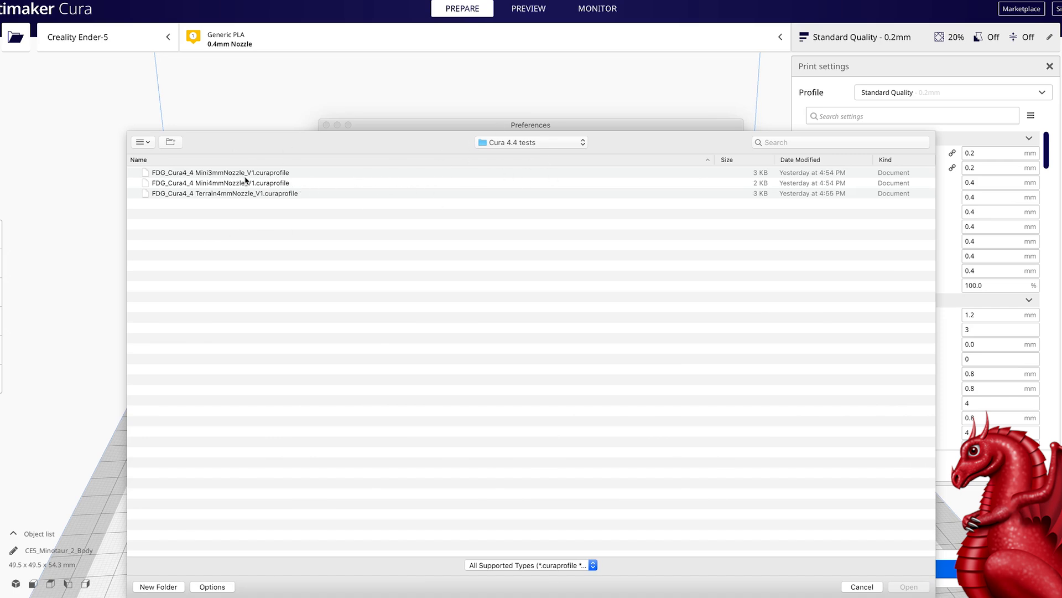
click(217, 173)
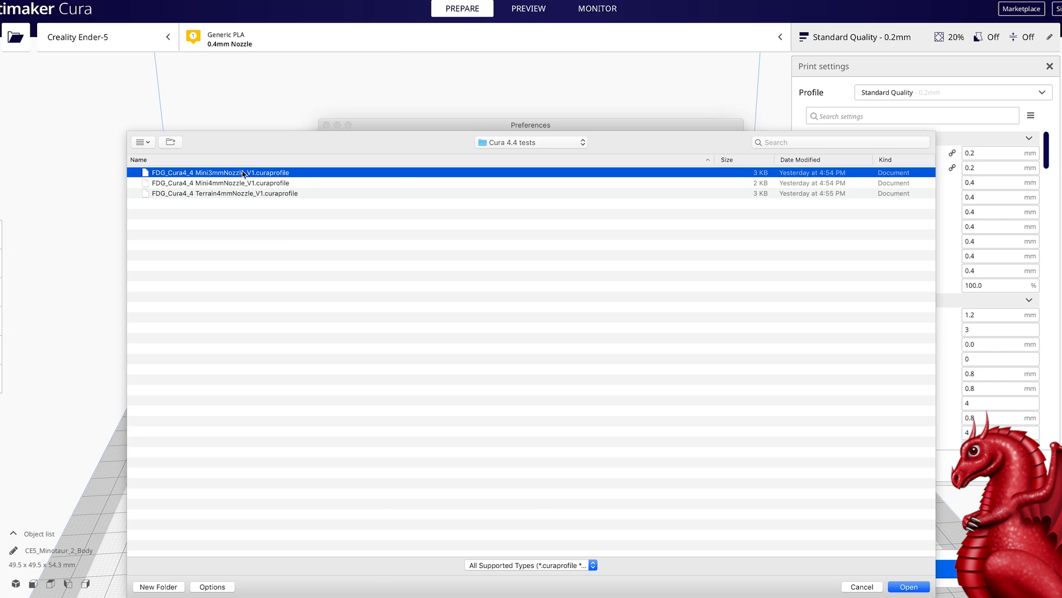
mouse_move(224, 182)
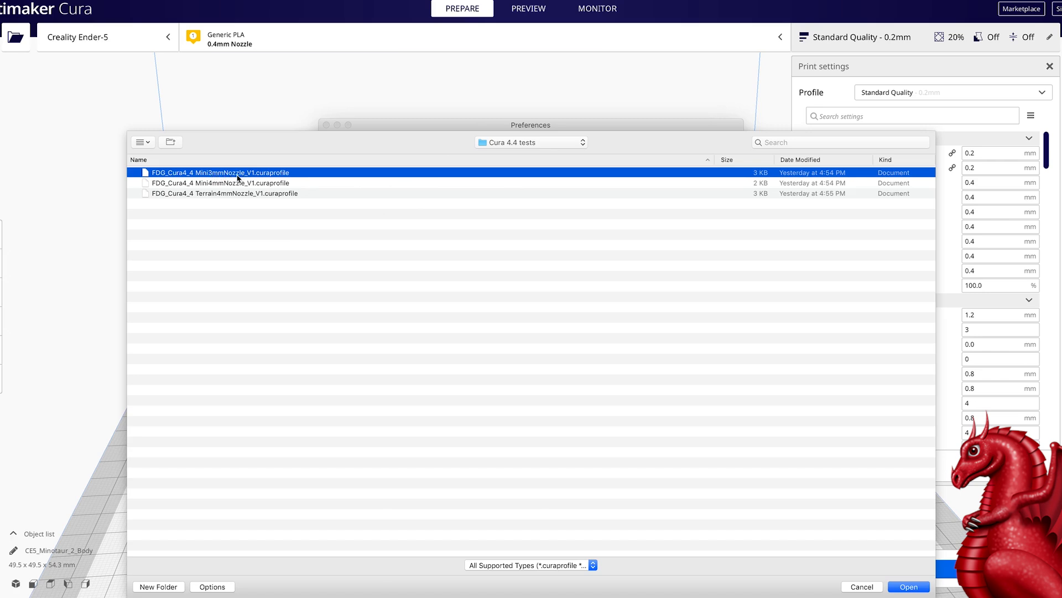
mouse_move(173, 179)
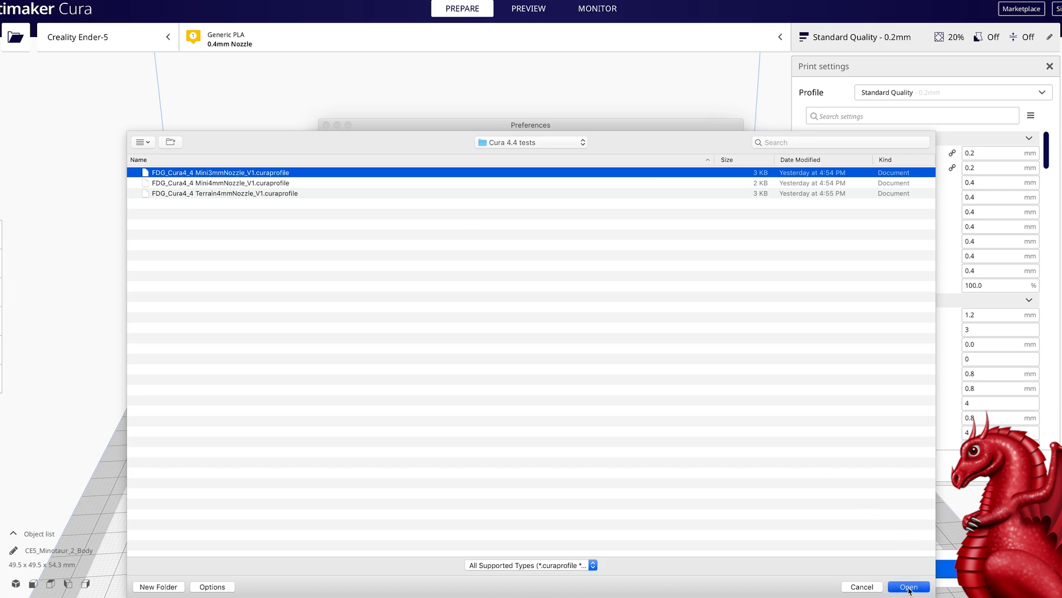
click(909, 586)
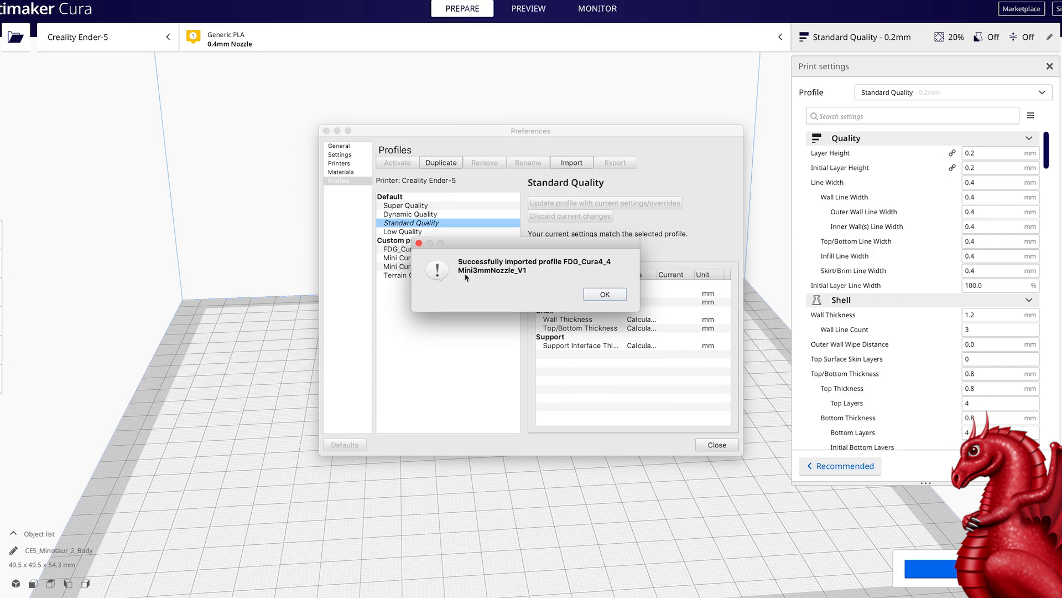
click(604, 294)
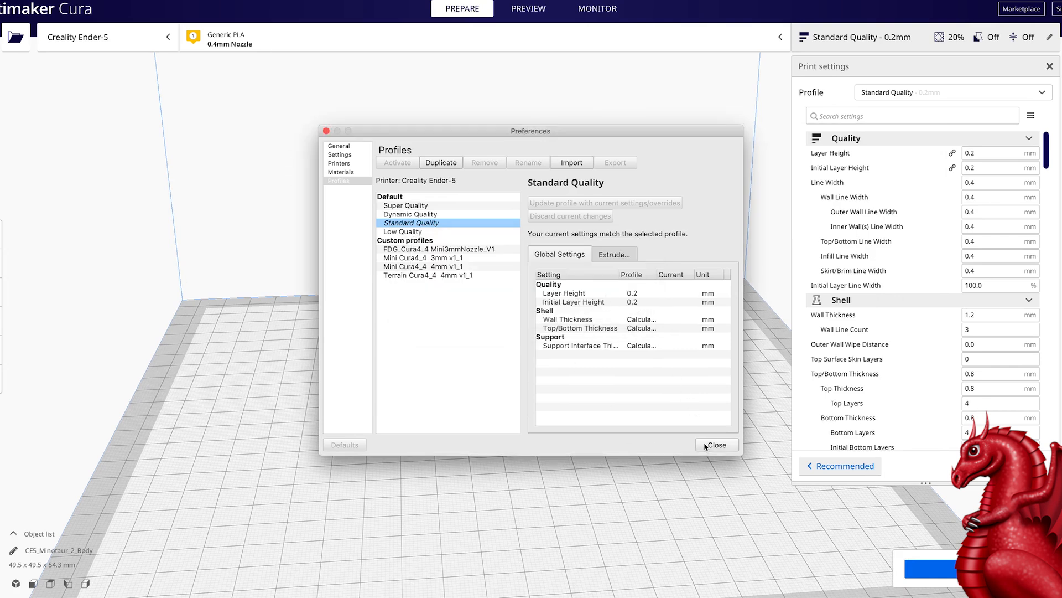
click(716, 445)
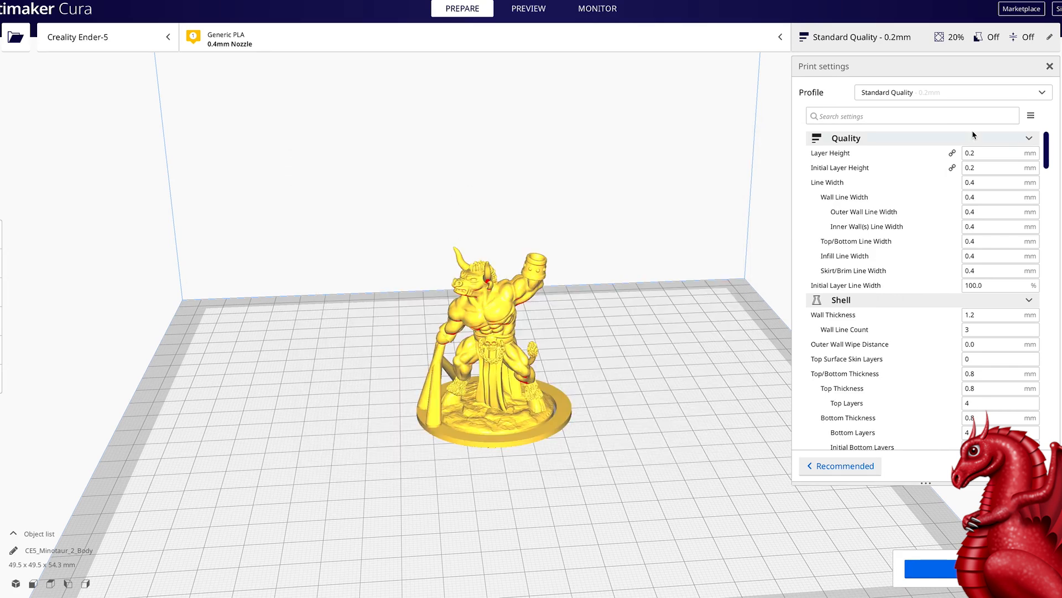
Step: Make FDG_Cura4_4 Mini3mmNozzle_V1 the active profile and inspect its Line Width setting
click(949, 92)
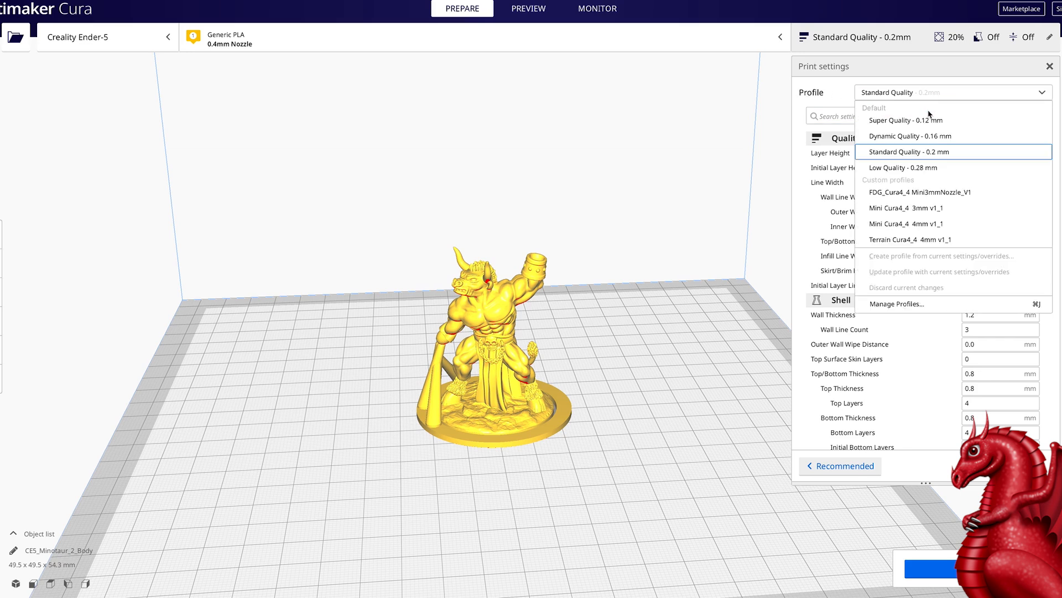
mouse_move(919, 191)
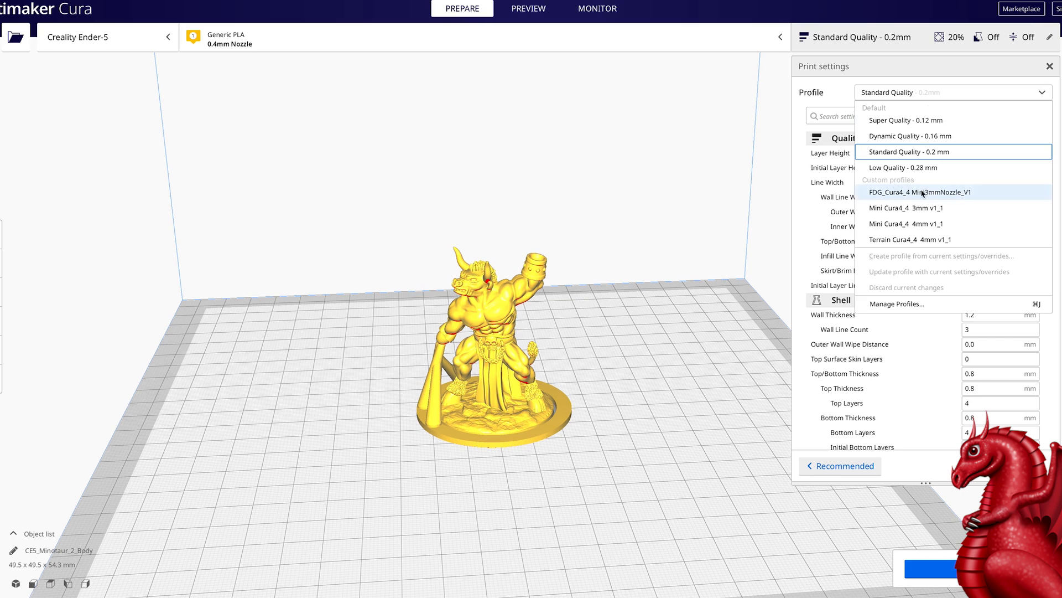
mouse_move(931, 197)
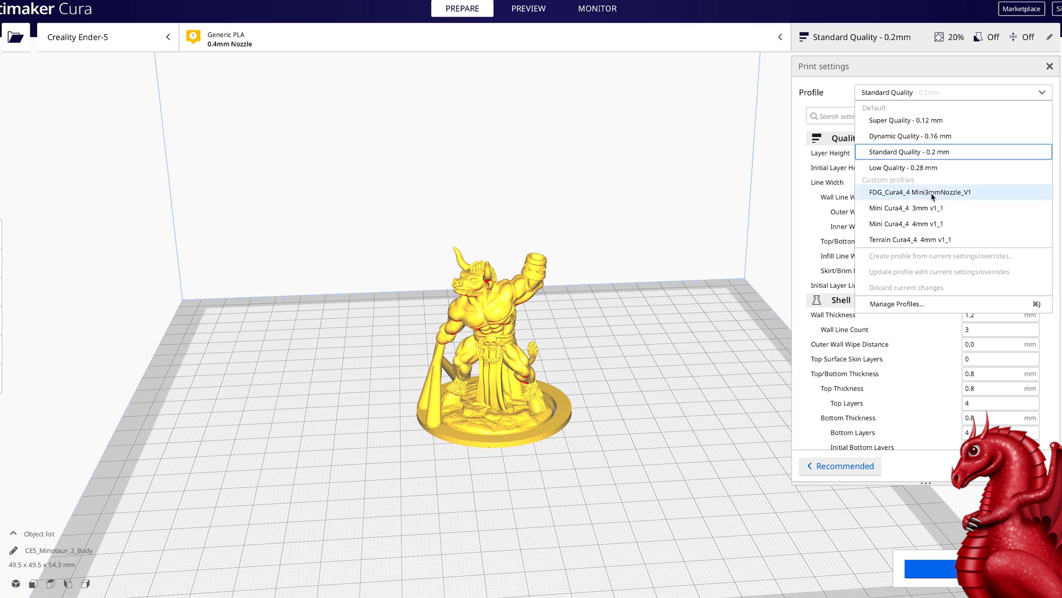
click(917, 191)
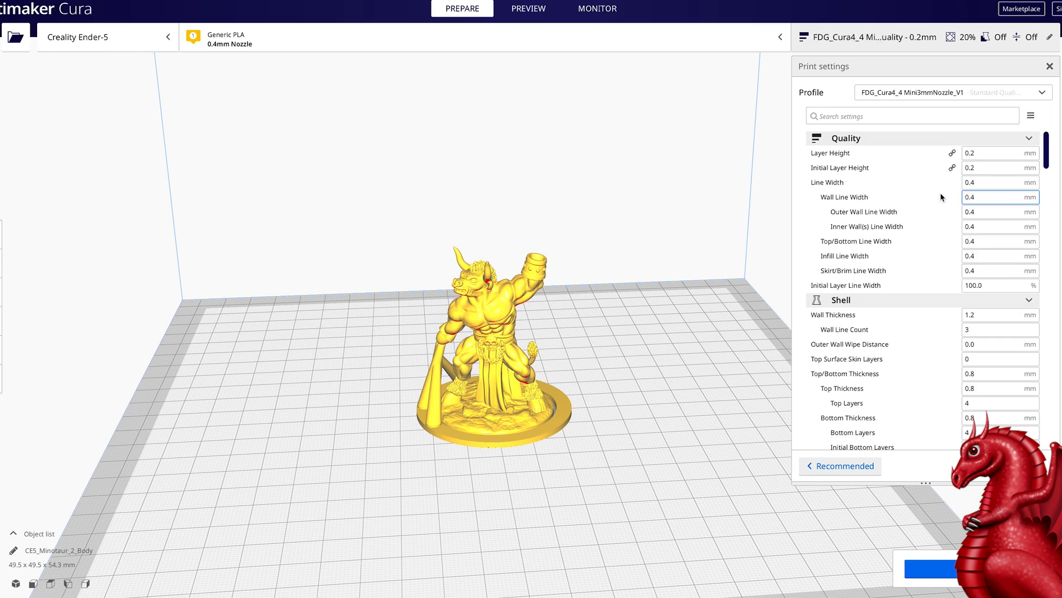
mouse_move(845, 185)
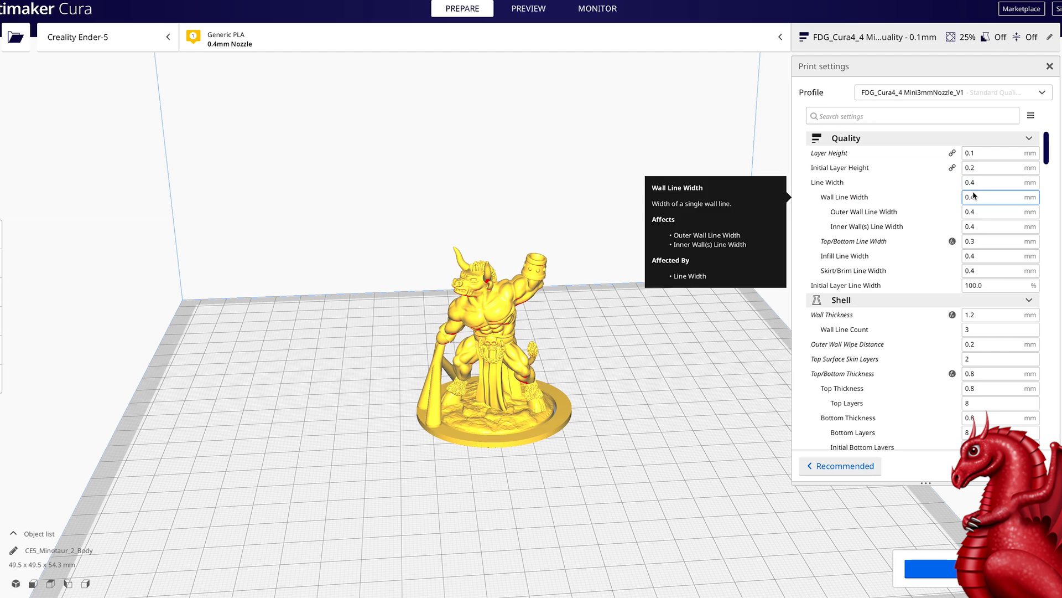
click(996, 181)
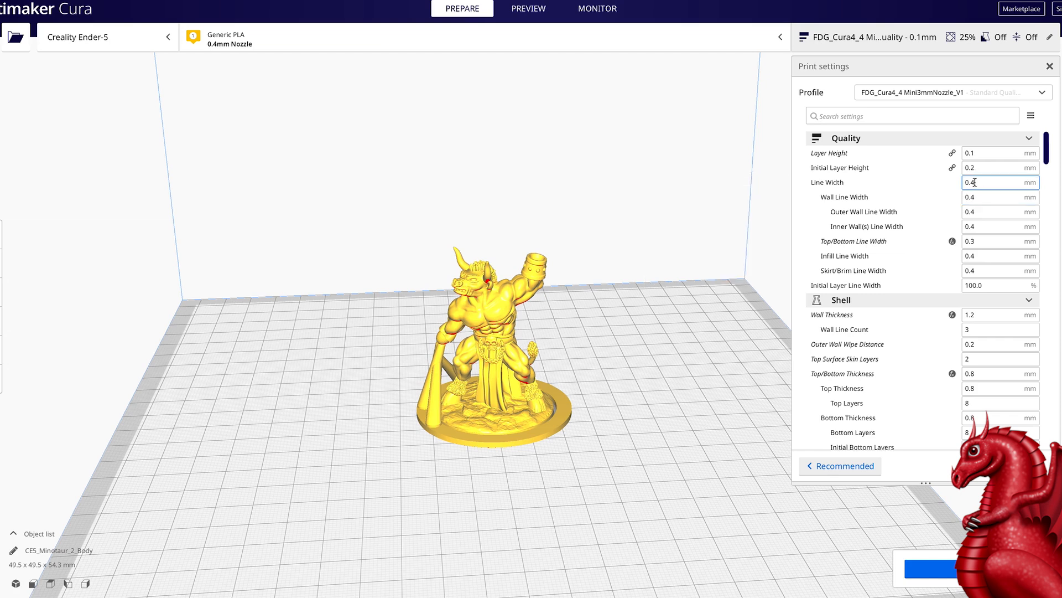
mouse_move(1000, 212)
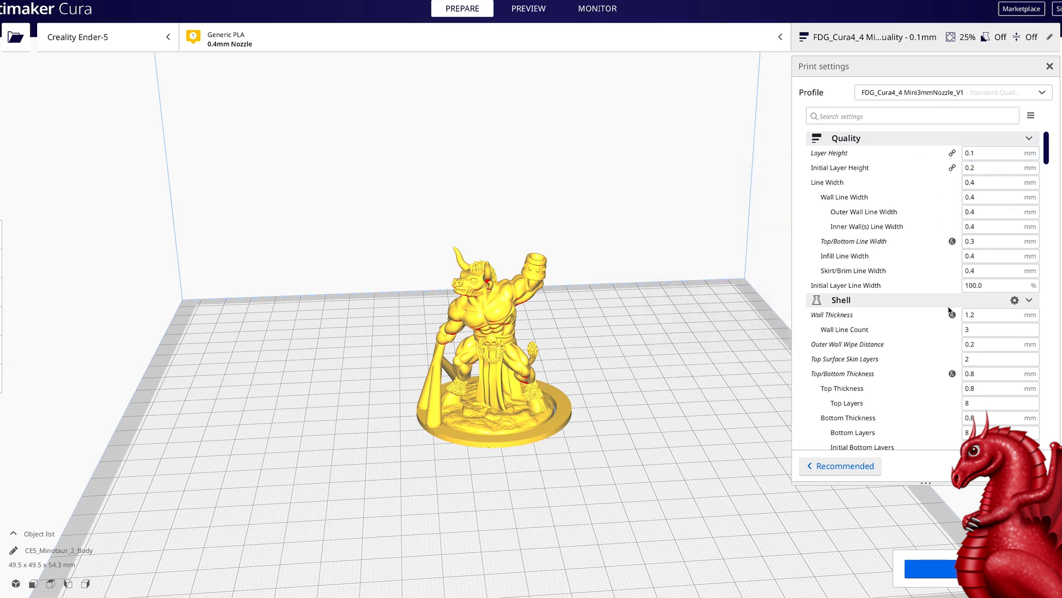
mouse_move(198, 67)
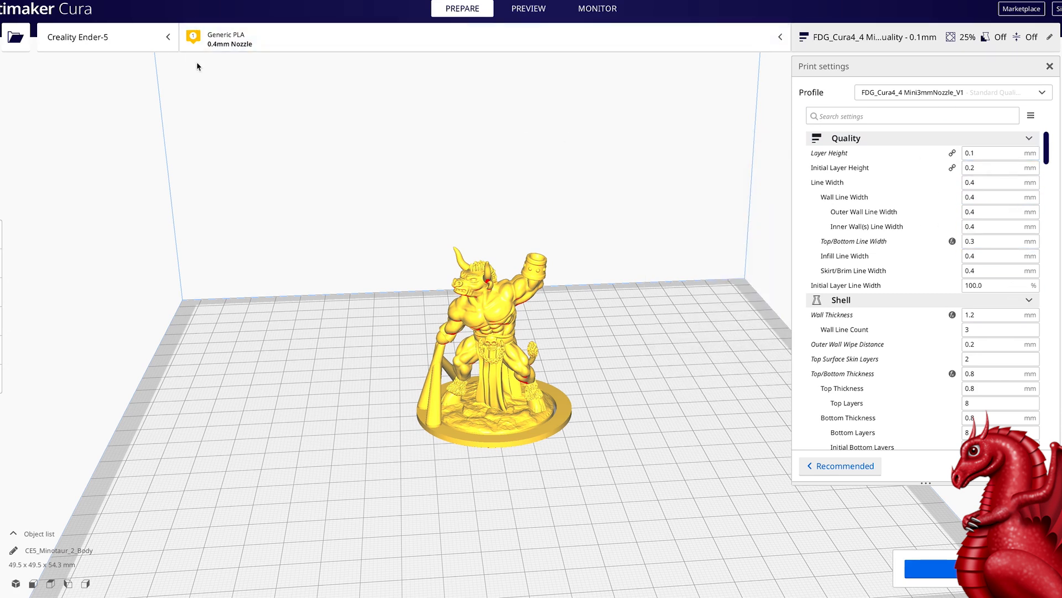
mouse_move(241, 45)
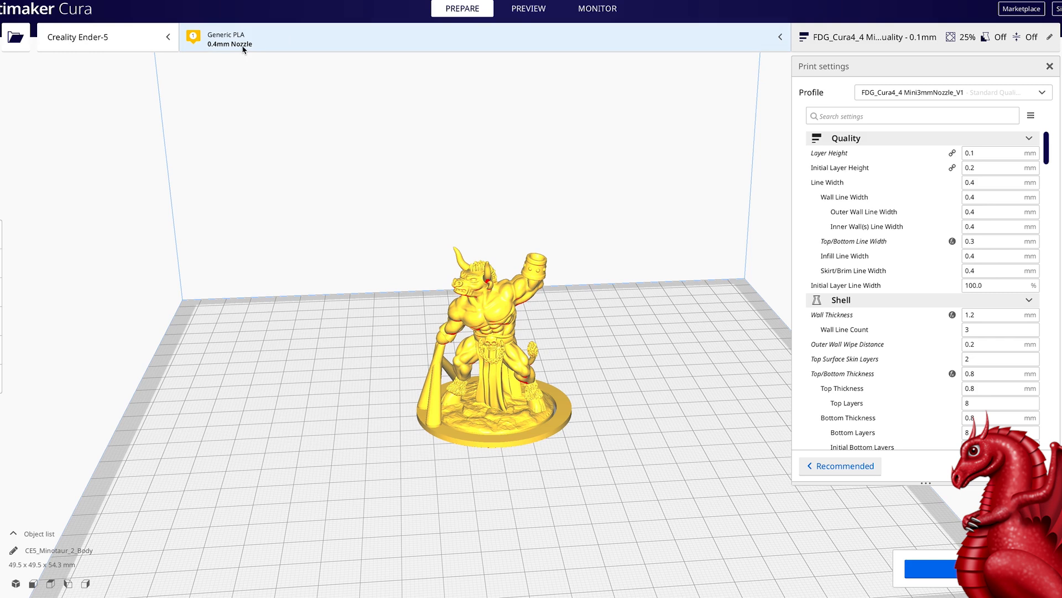
mouse_move(982, 193)
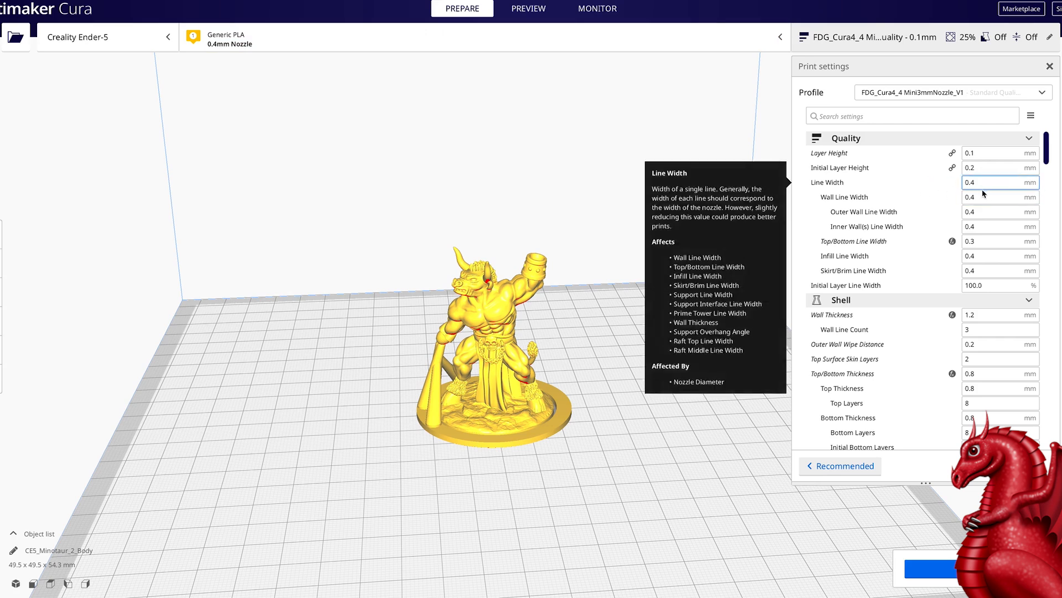
Step: Set the nozzle size to 0.3 mm so line widths drop to 0.3 mm
click(223, 40)
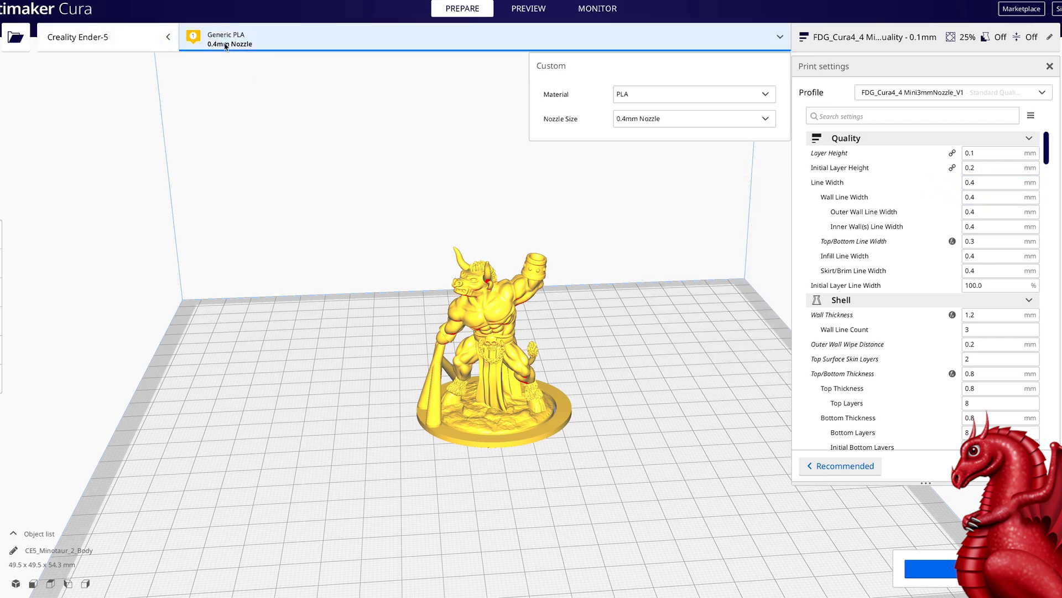
mouse_move(400, 61)
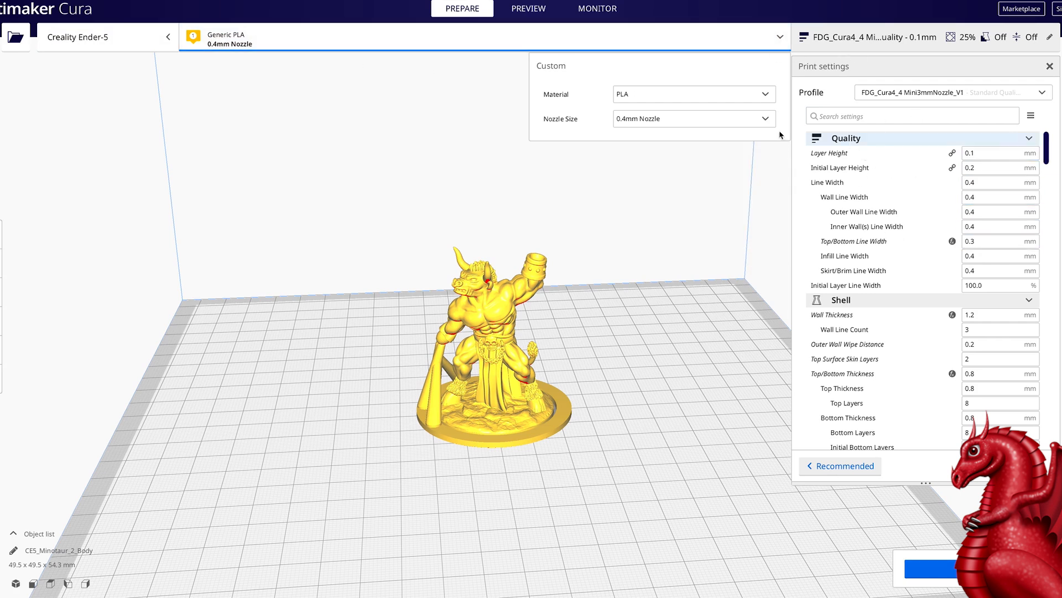
click(690, 118)
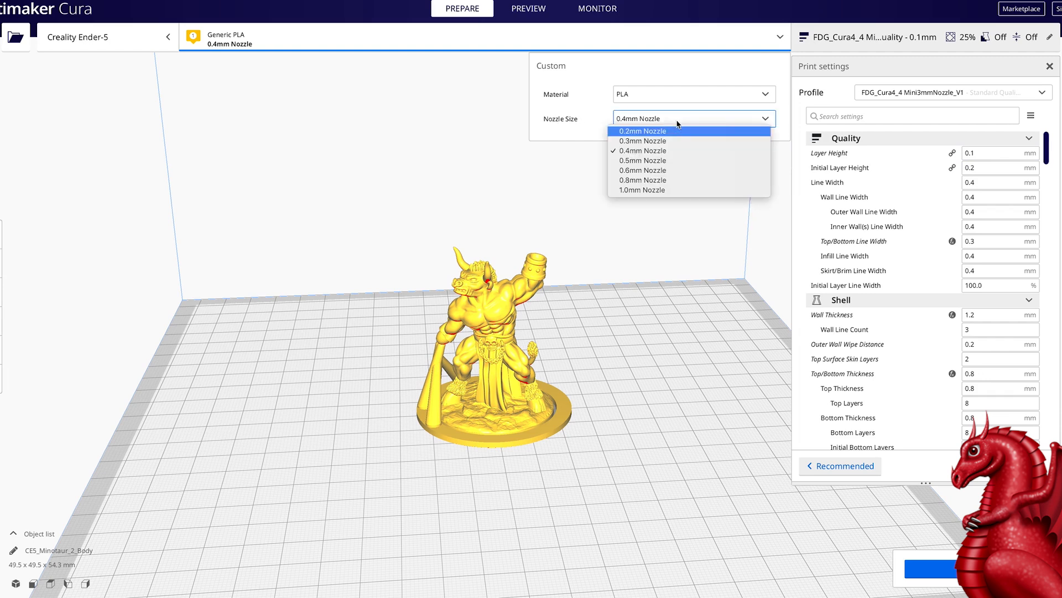
mouse_move(650, 141)
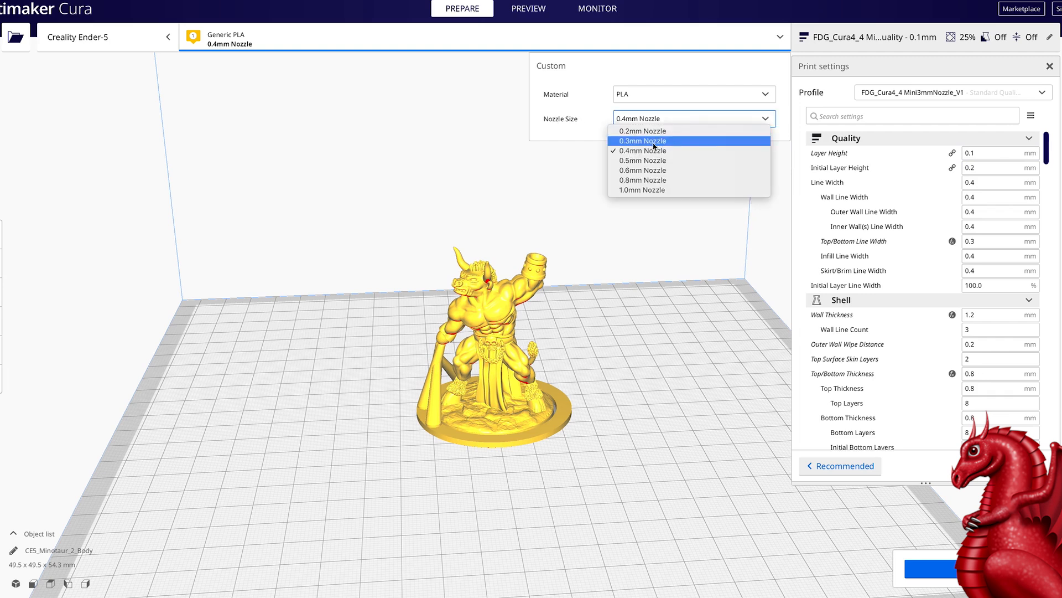
click(641, 151)
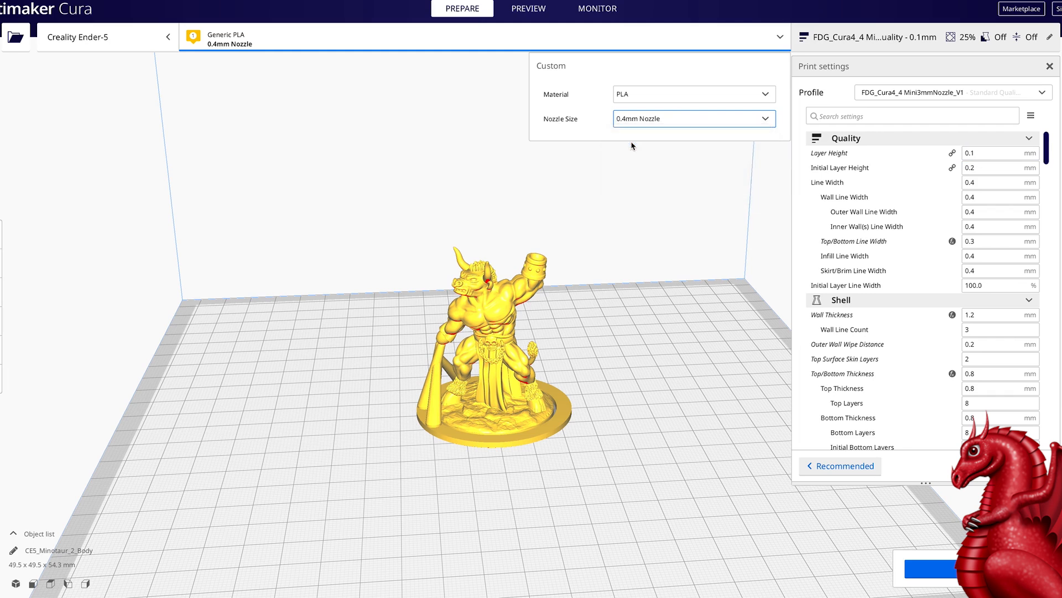
click(692, 119)
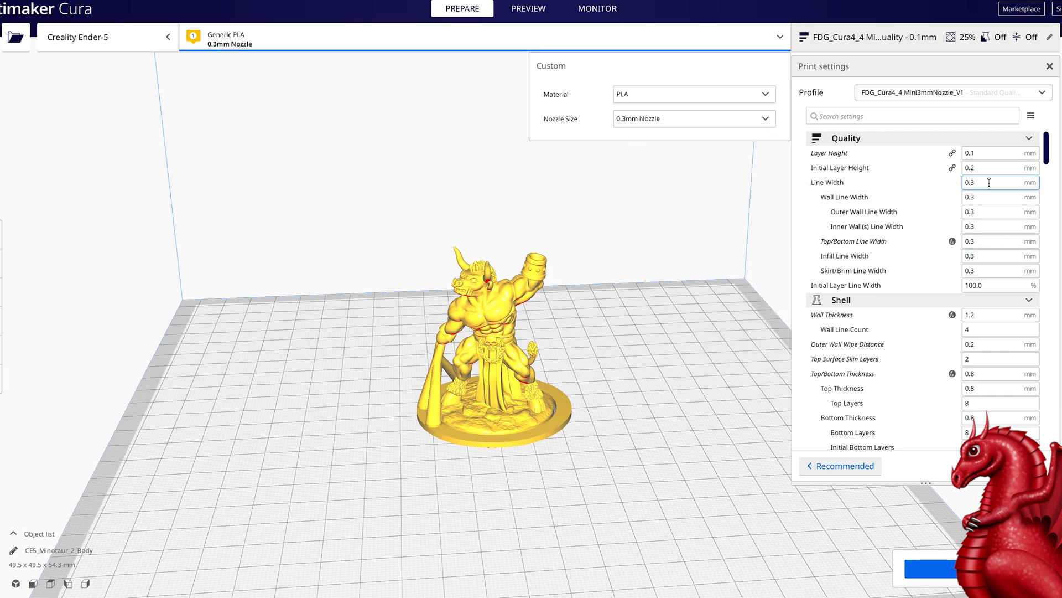
mouse_move(994, 270)
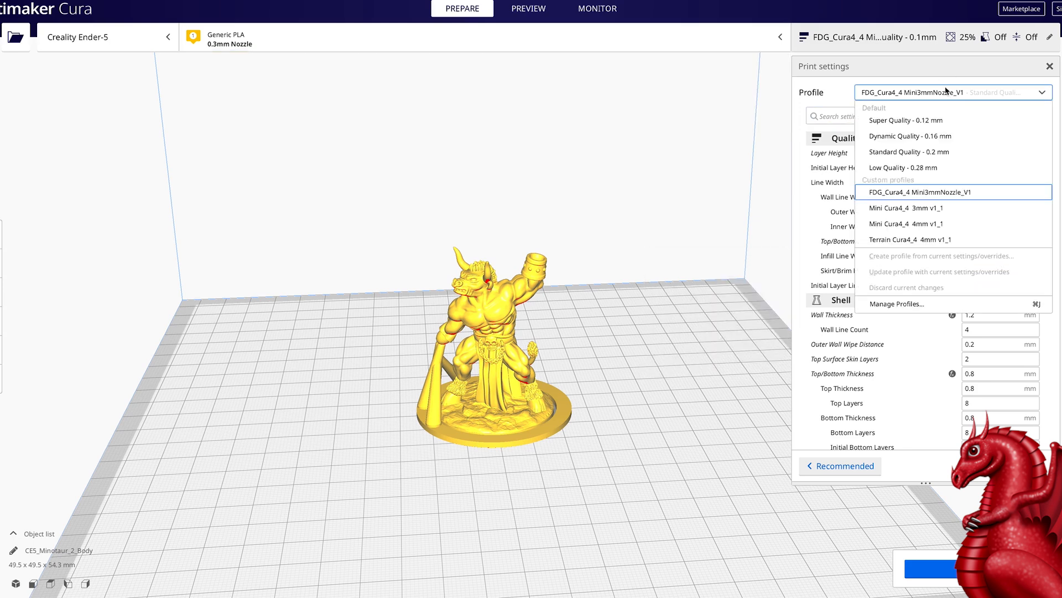
mouse_move(951, 192)
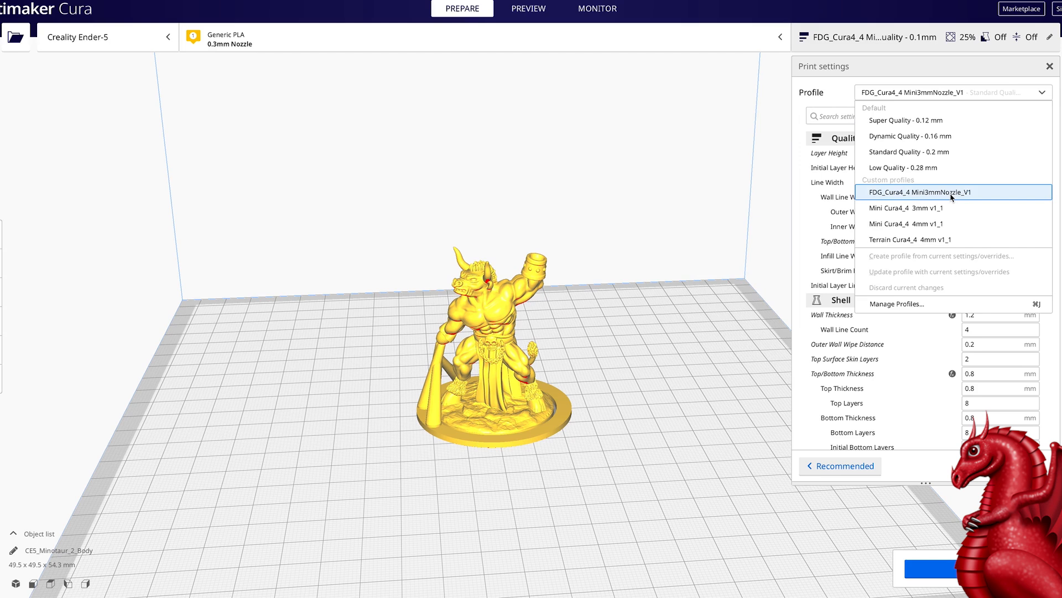
mouse_move(255, 40)
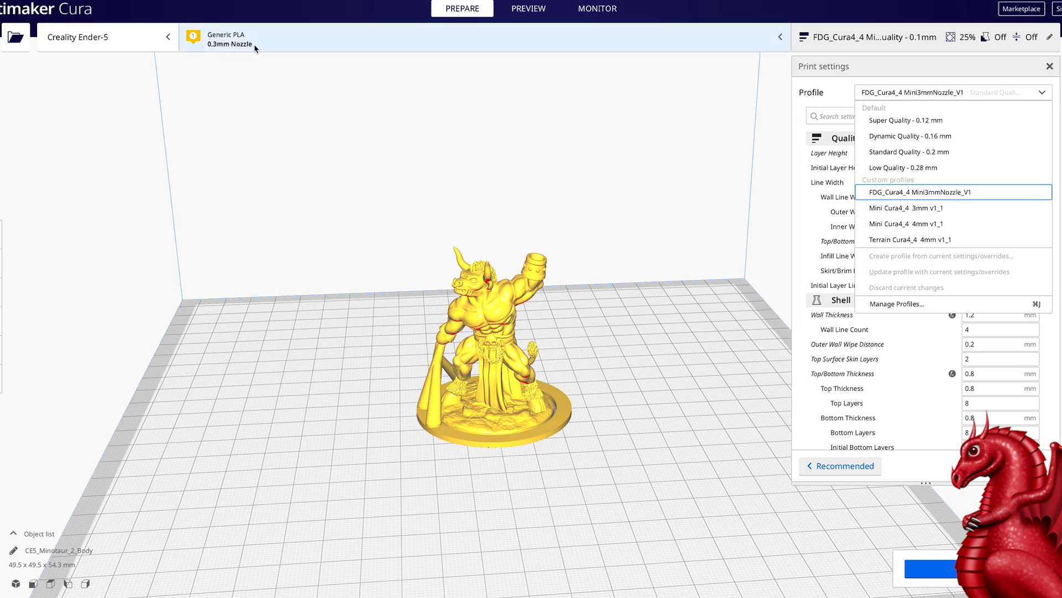
mouse_move(911, 240)
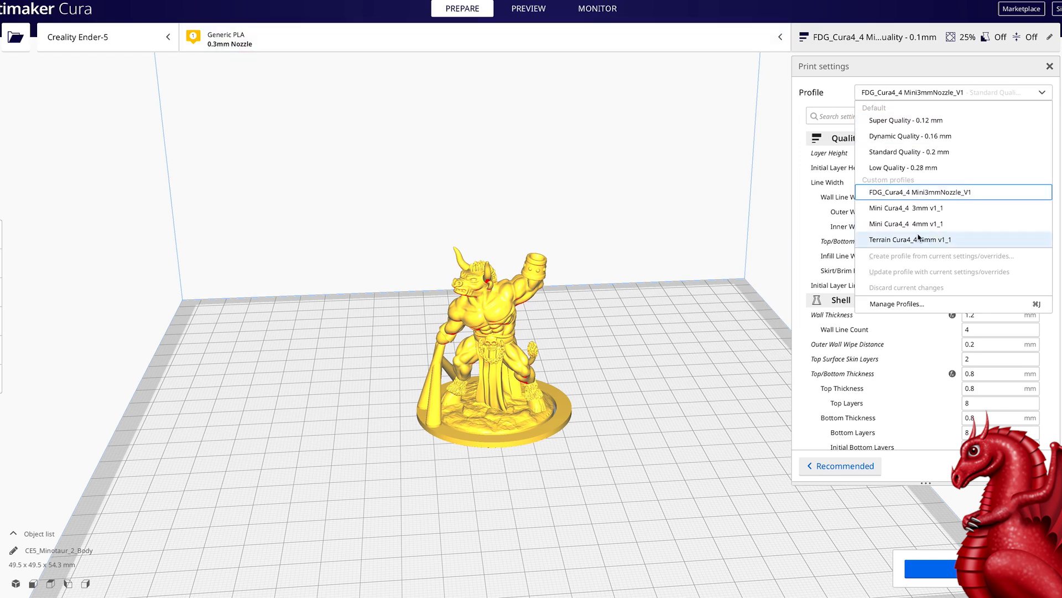
Step: Switch to the Terrain Cura4_4 4mm v1_1 profile with 0.2 mm layers and 5% infill
click(912, 239)
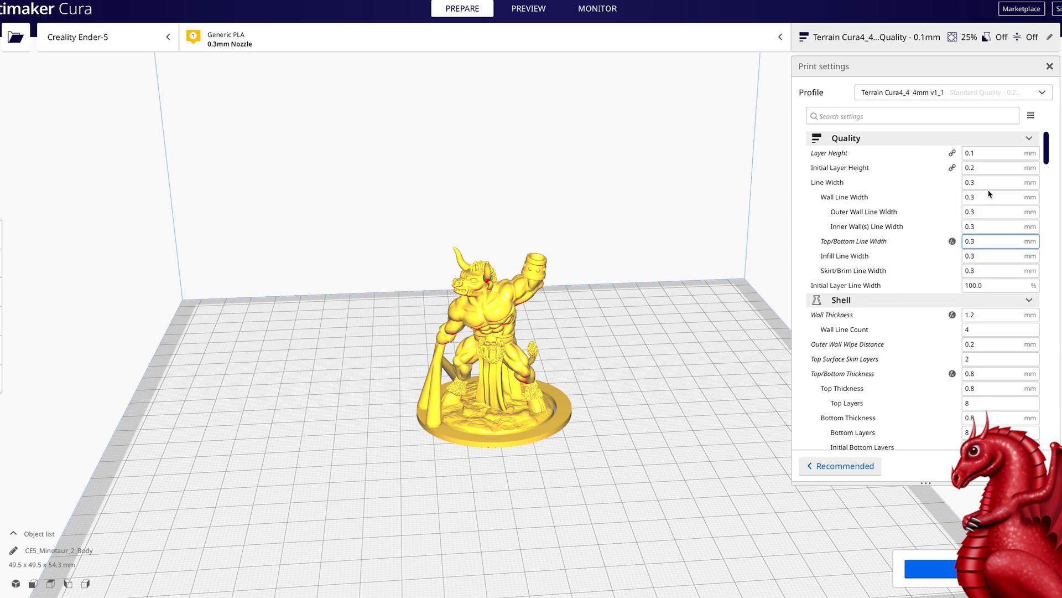
mouse_move(949, 90)
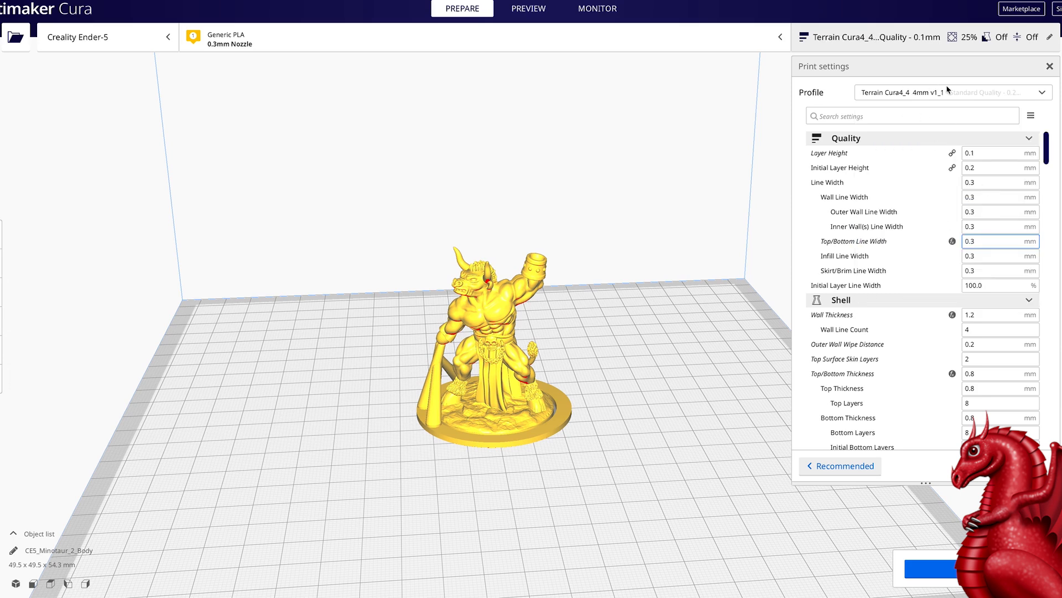
click(953, 92)
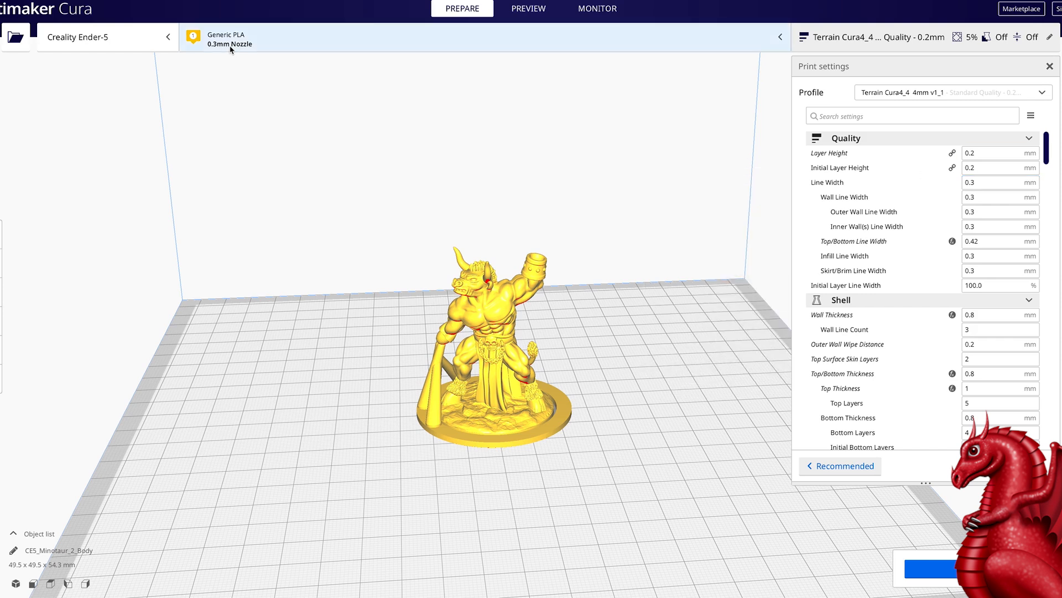
Step: Set the nozzle size to 0.4 mm so the Terrain line widths read 0.4 mm
click(690, 118)
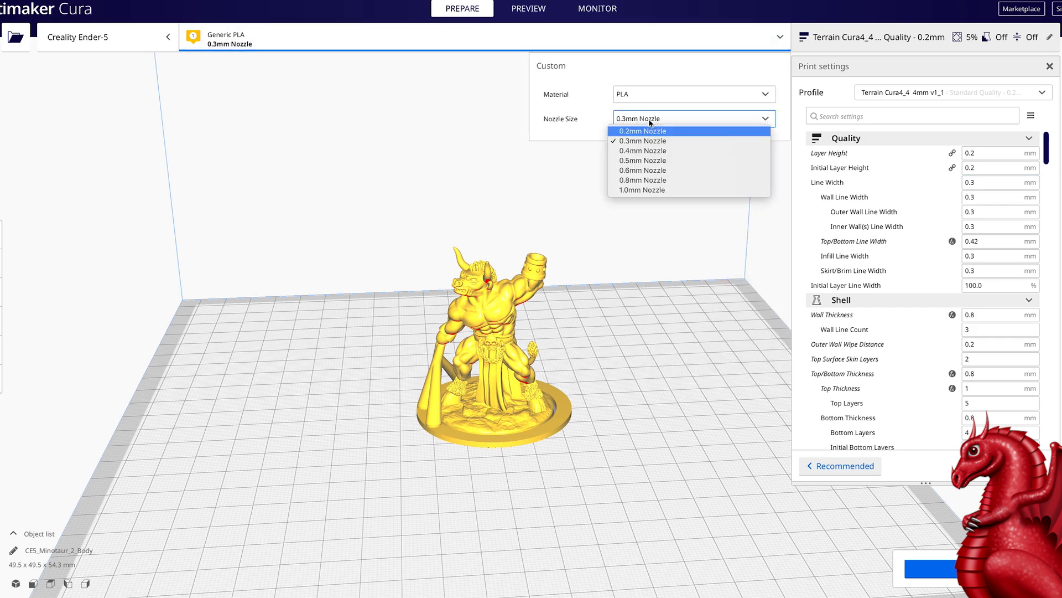
click(642, 151)
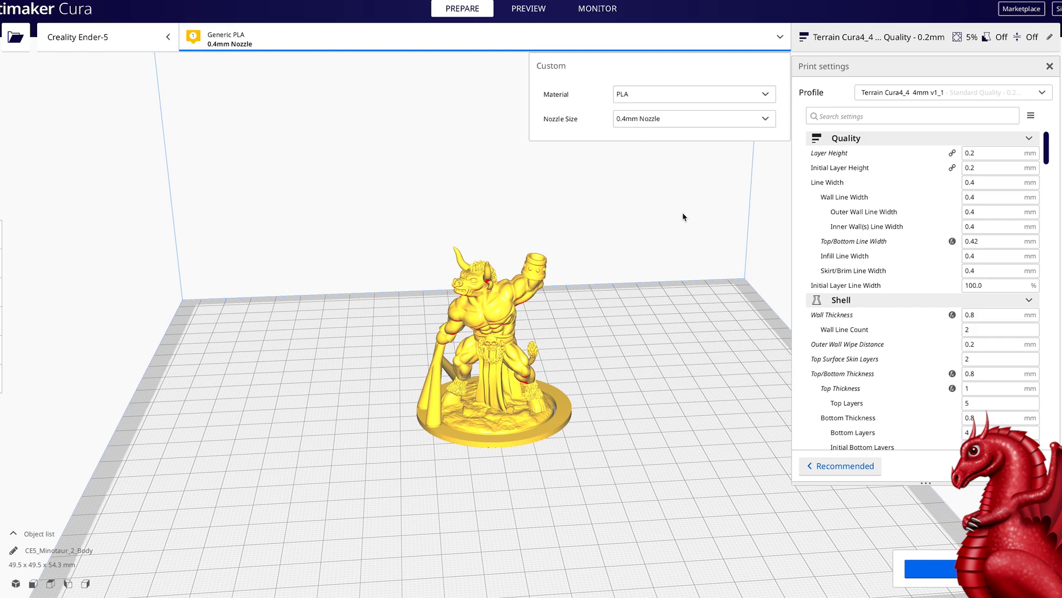
mouse_move(675, 212)
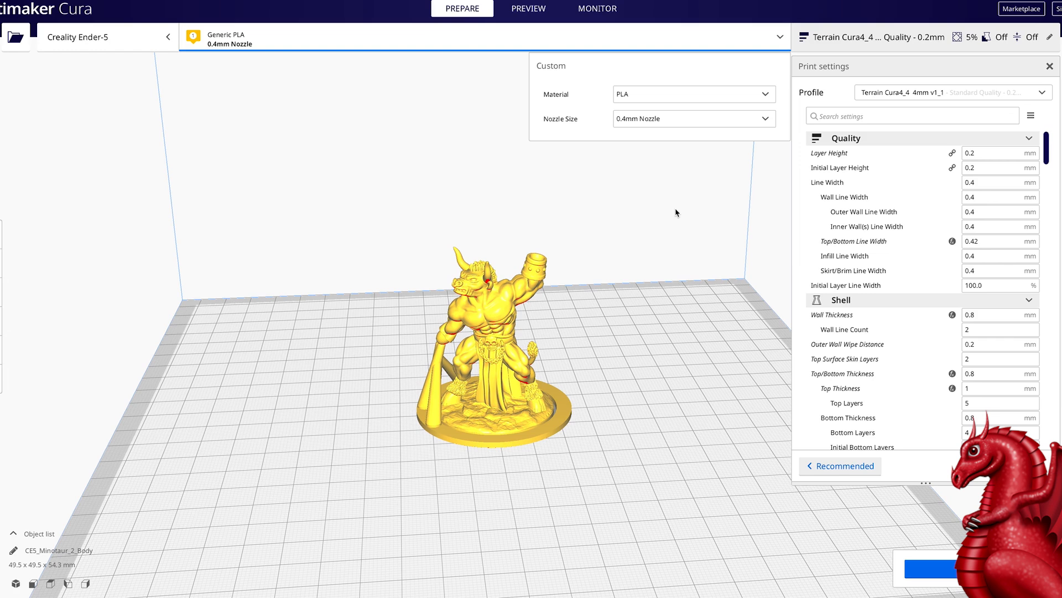
mouse_move(708, 151)
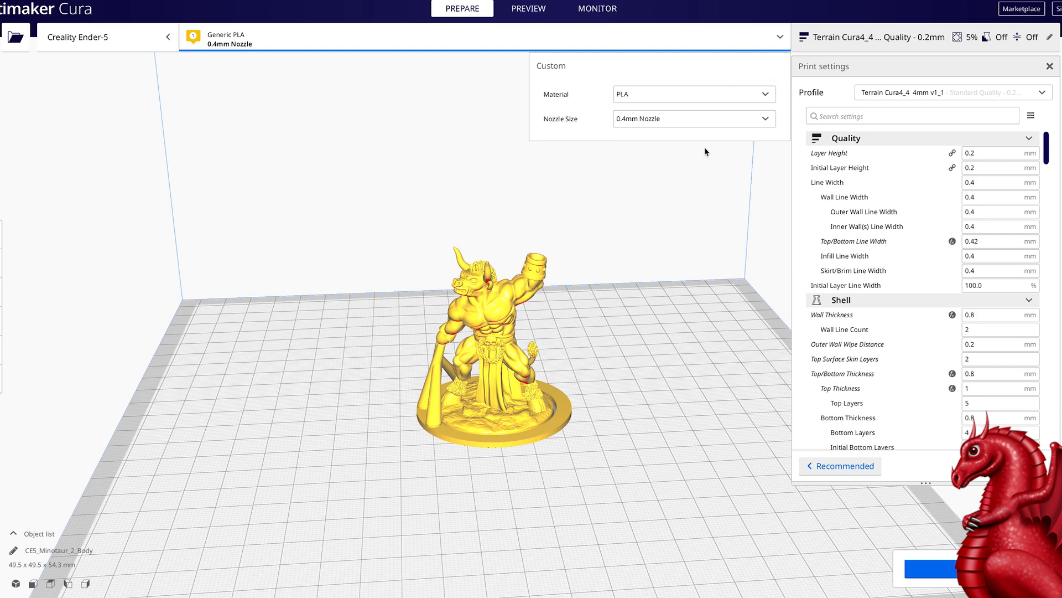
Step: Dismiss the material and nozzle popup, keeping the Terrain profile with the 0.4 mm nozzle
click(717, 185)
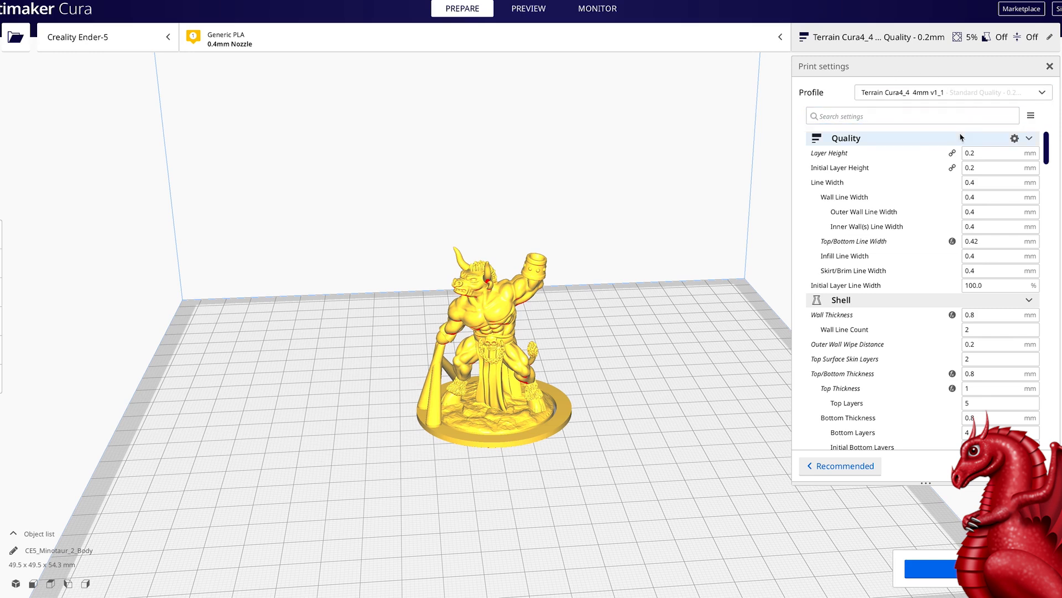
mouse_move(213, 69)
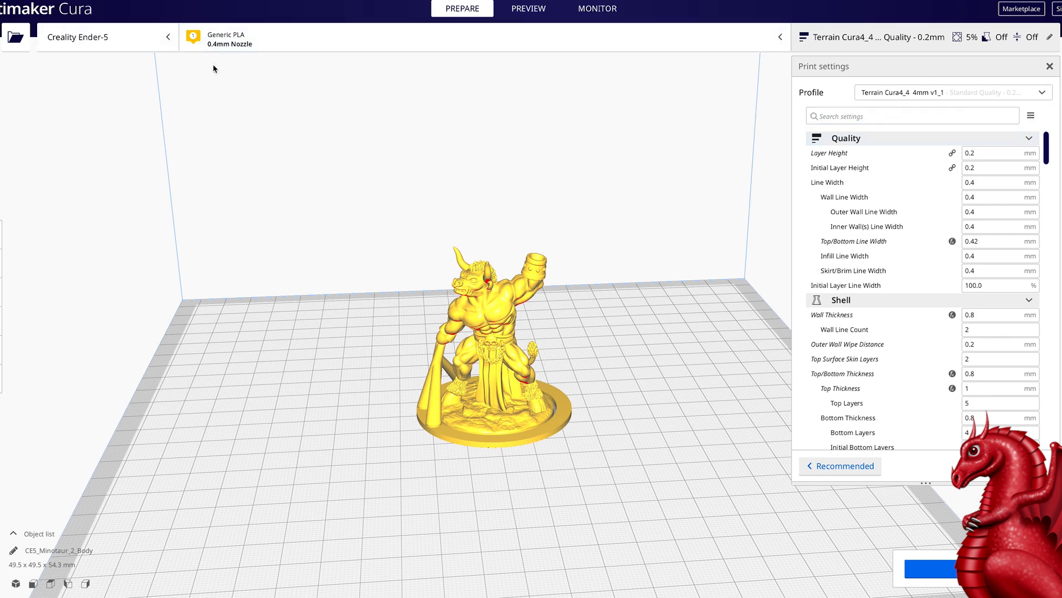
mouse_move(654, 149)
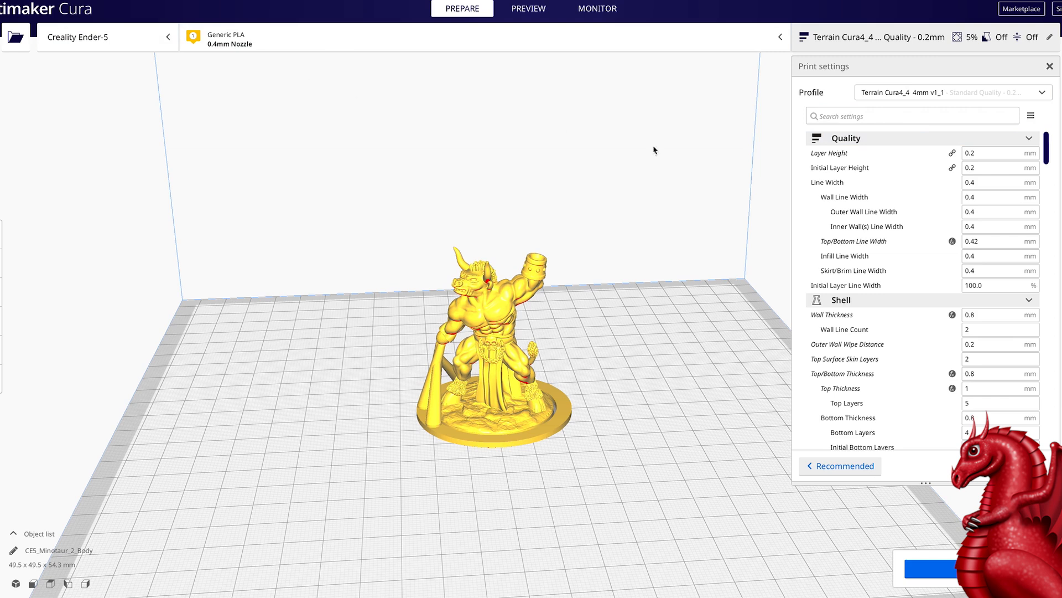
mouse_move(684, 156)
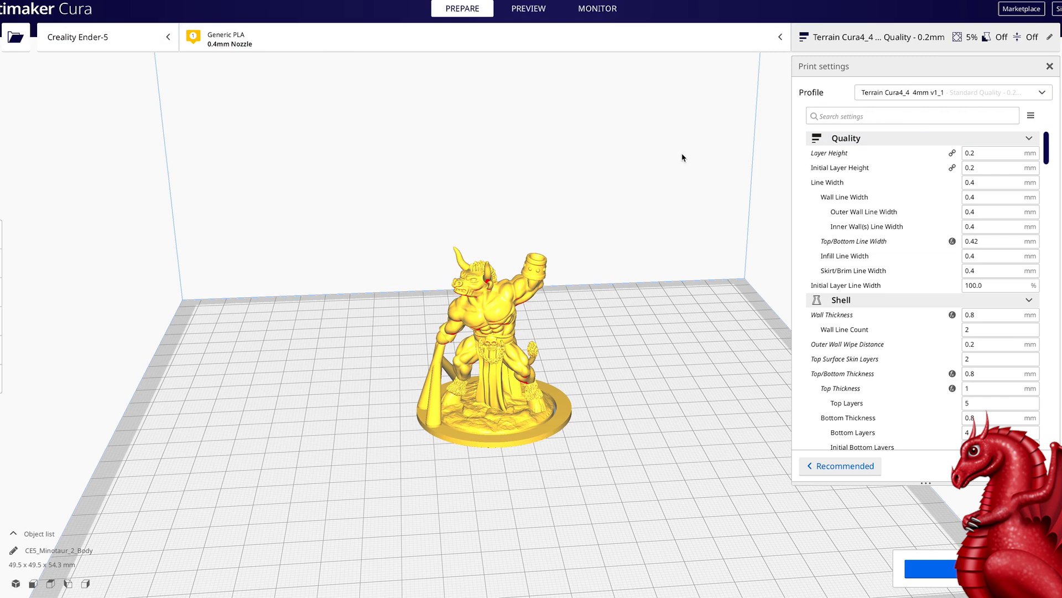